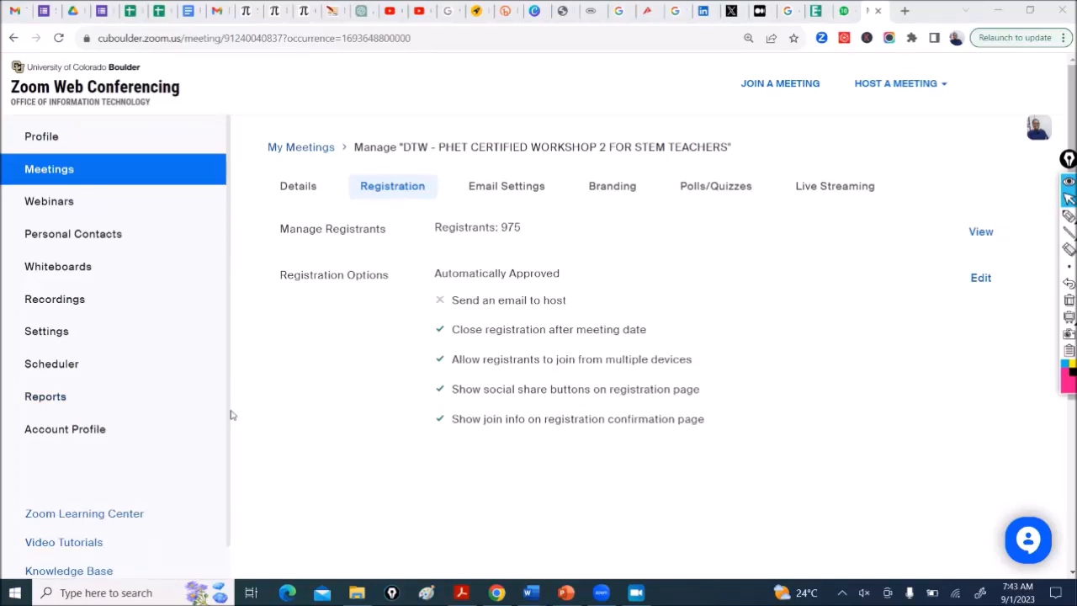
pyautogui.moveTo(45, 396)
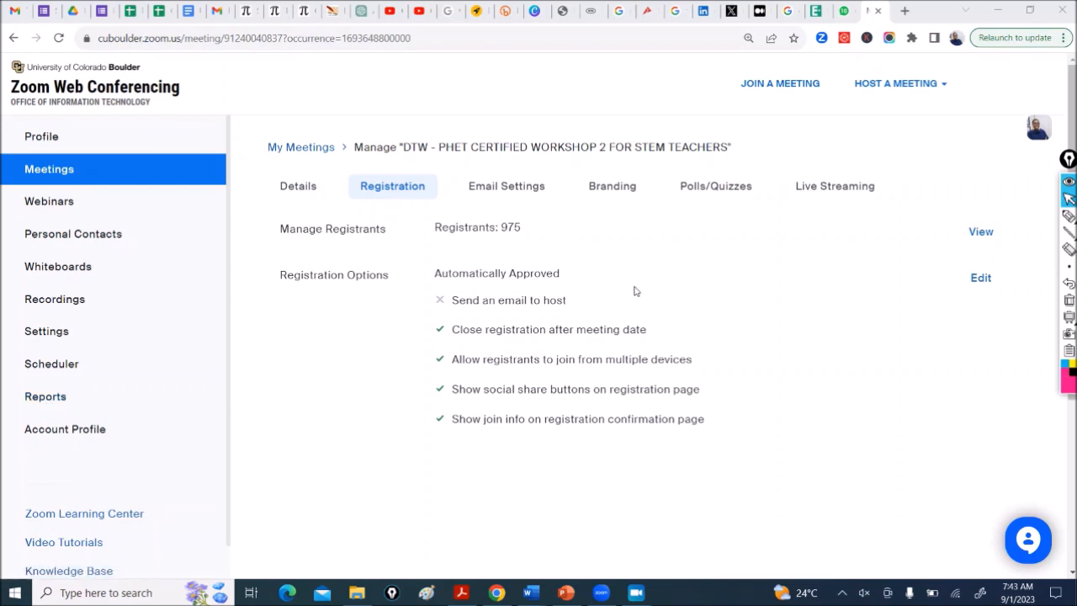
pyautogui.moveTo(853, 275)
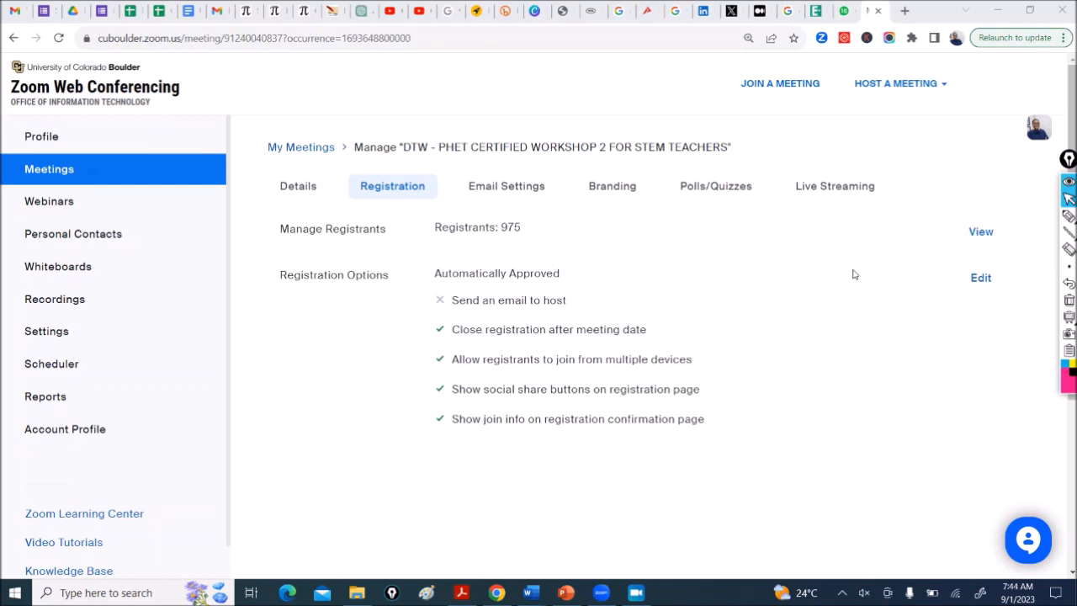
pyautogui.moveTo(856, 278)
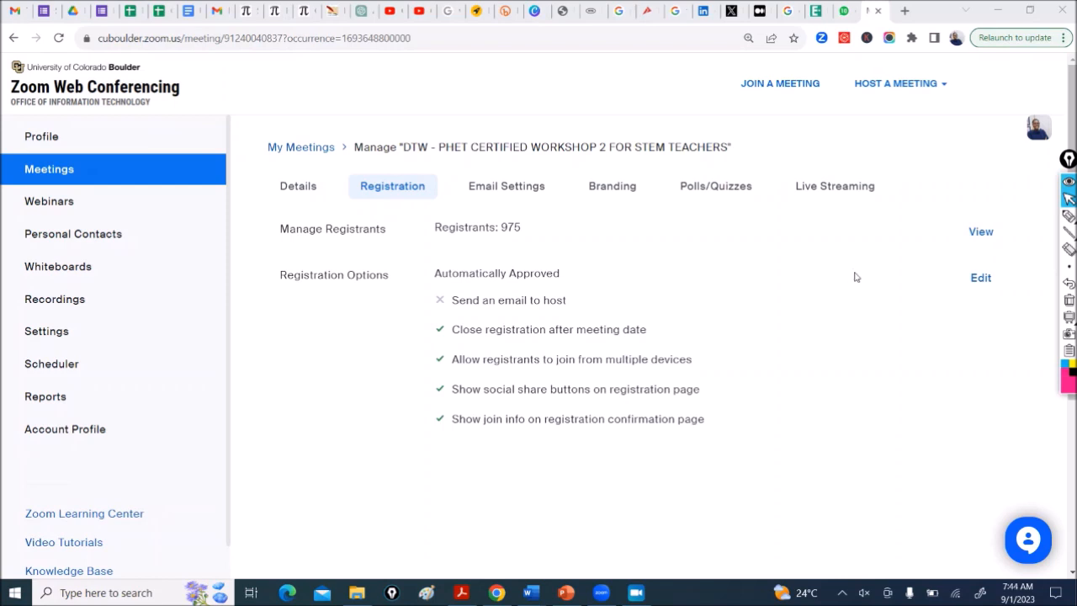
pyautogui.moveTo(853, 283)
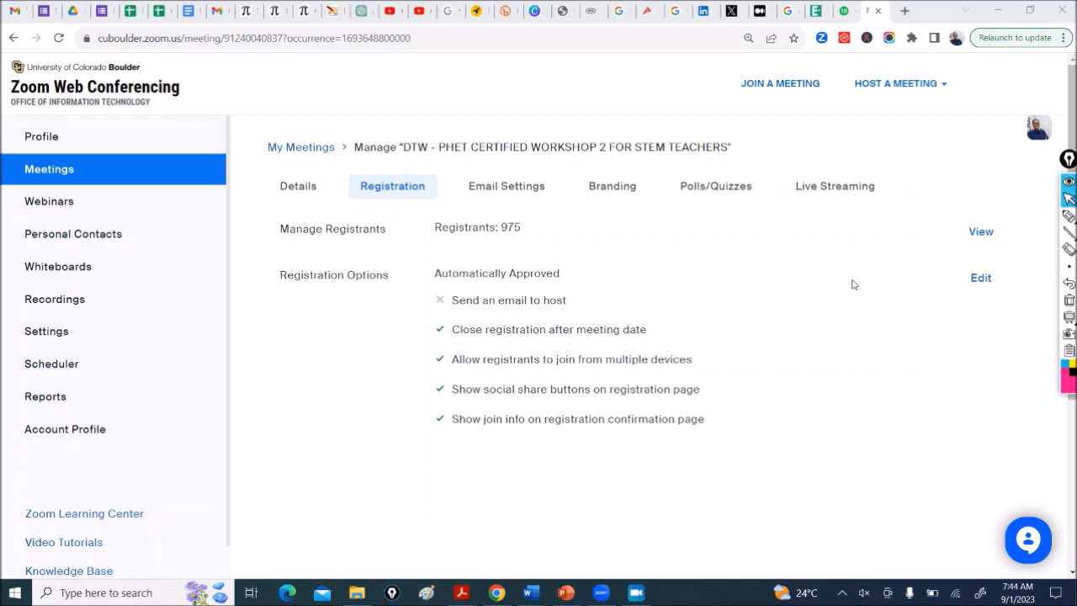
# Open Reports and compare the Usage and User Activity report tabs
pyautogui.click(895, 83)
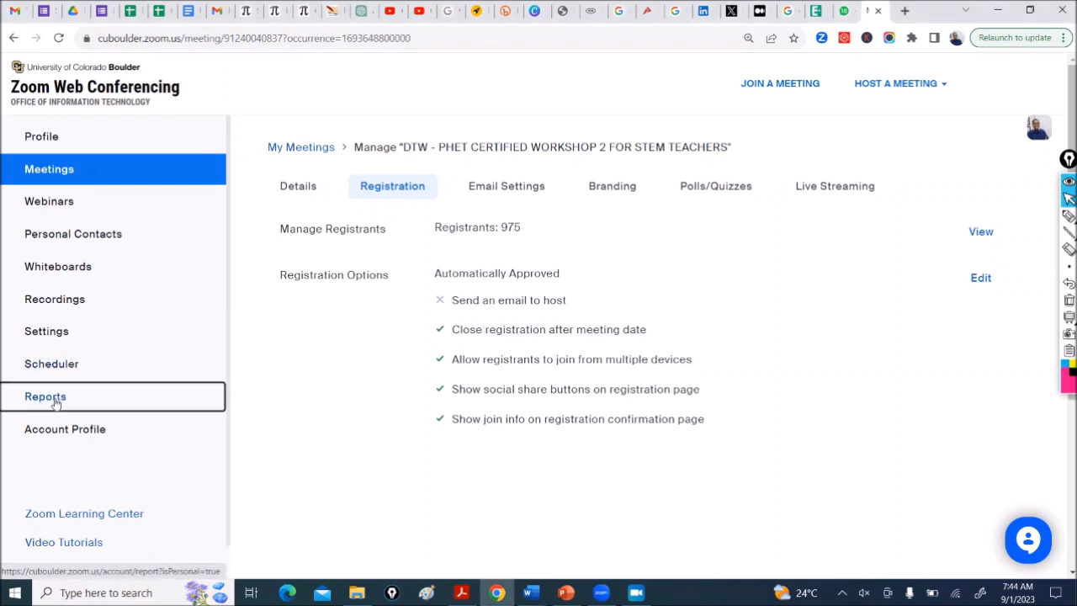
pyautogui.click(45, 396)
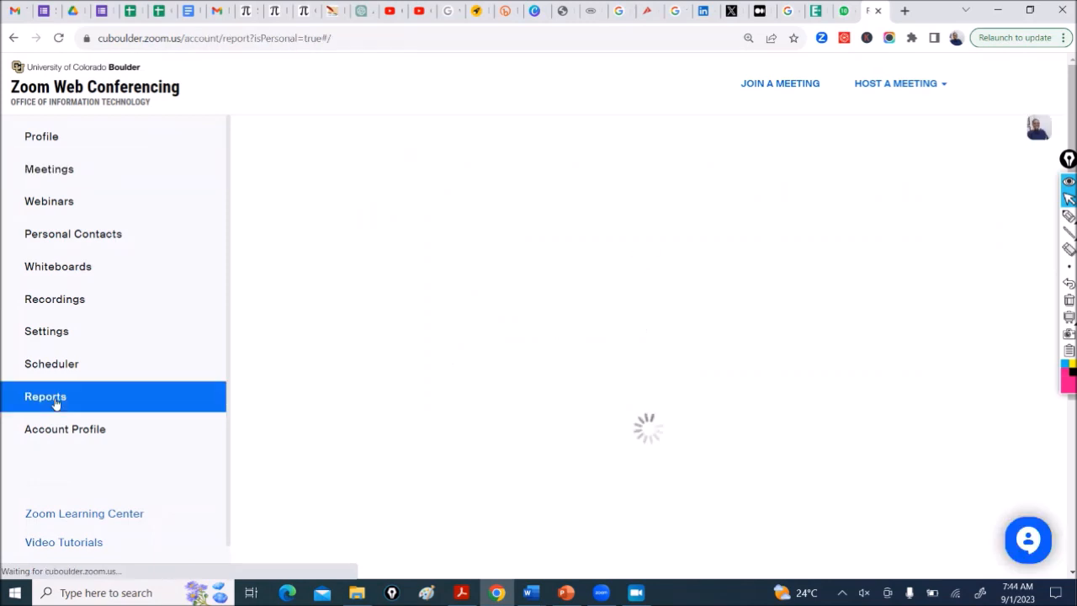
pyautogui.click(46, 396)
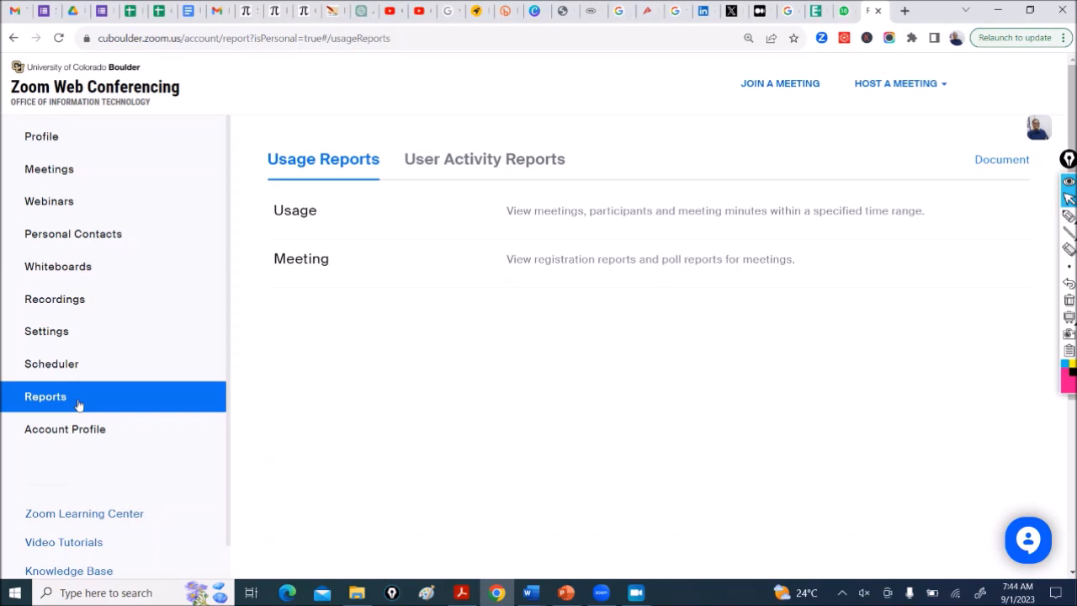
pyautogui.moveTo(305, 167)
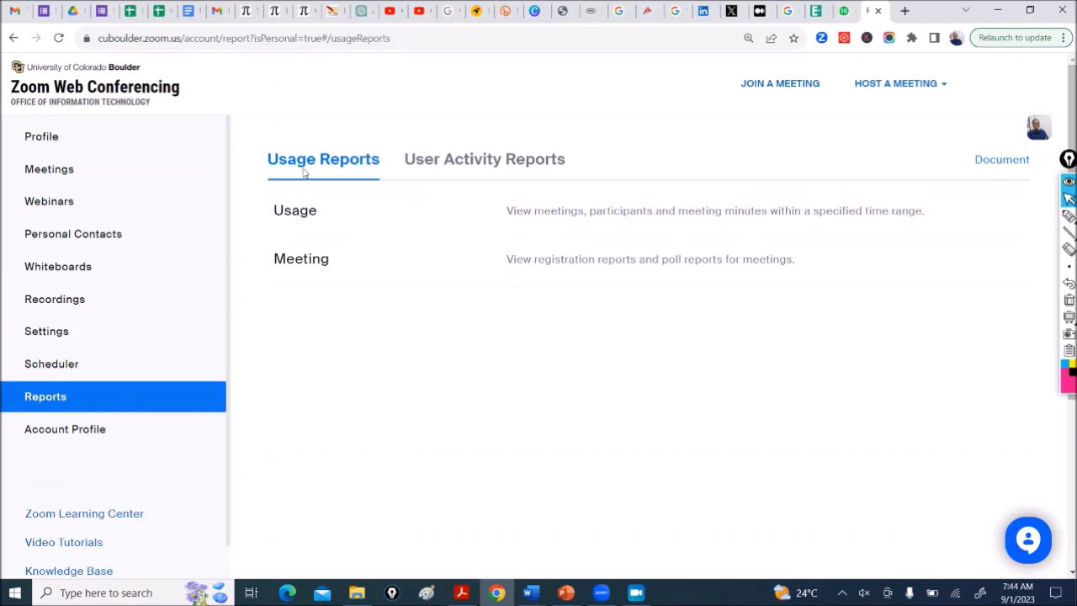
pyautogui.moveTo(425, 324)
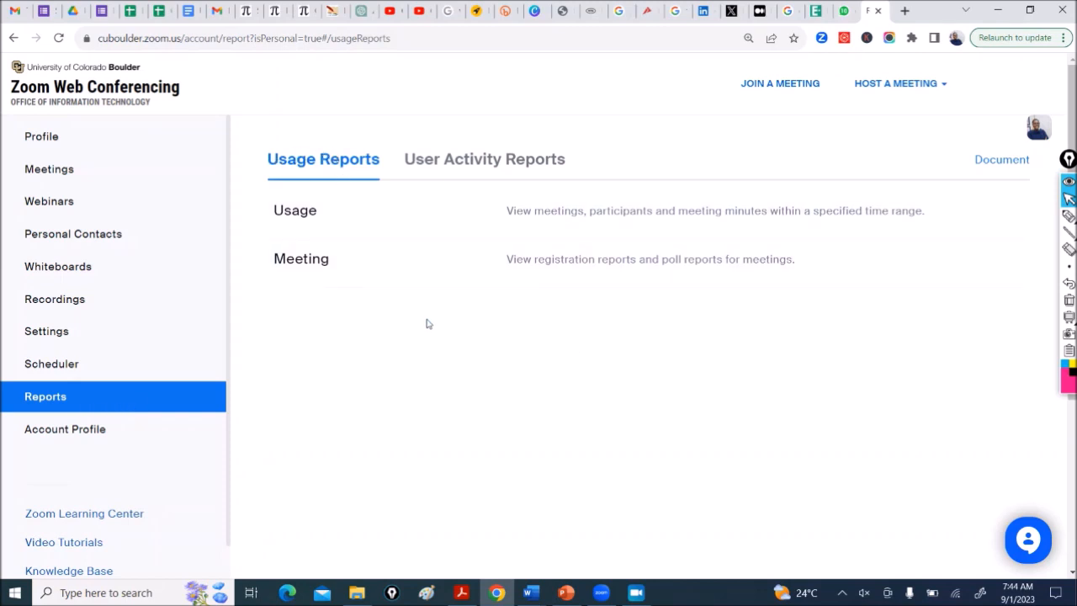
pyautogui.moveTo(743, 269)
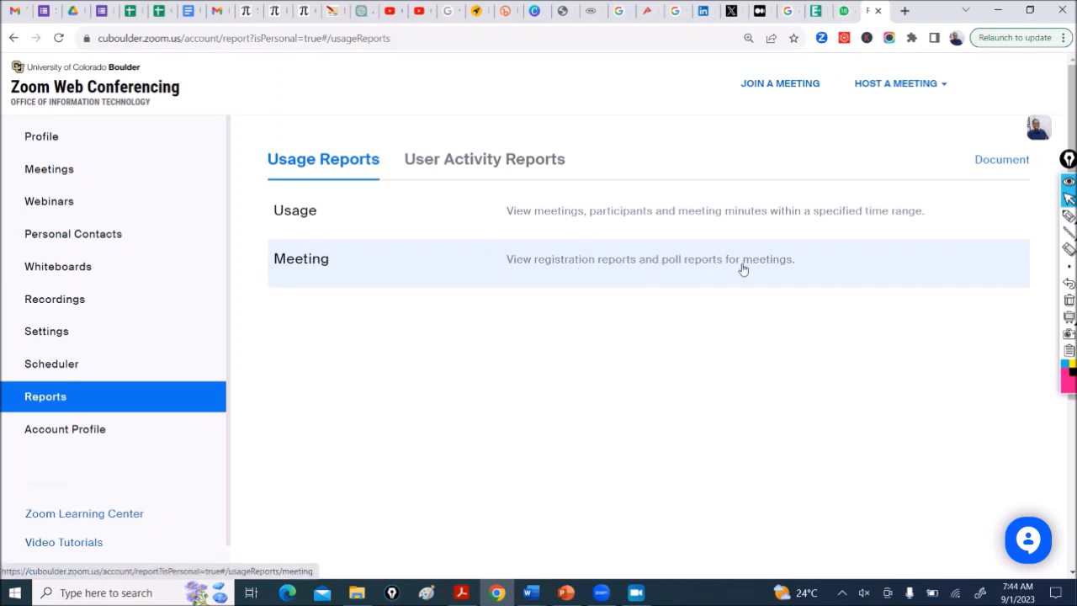
pyautogui.moveTo(783, 275)
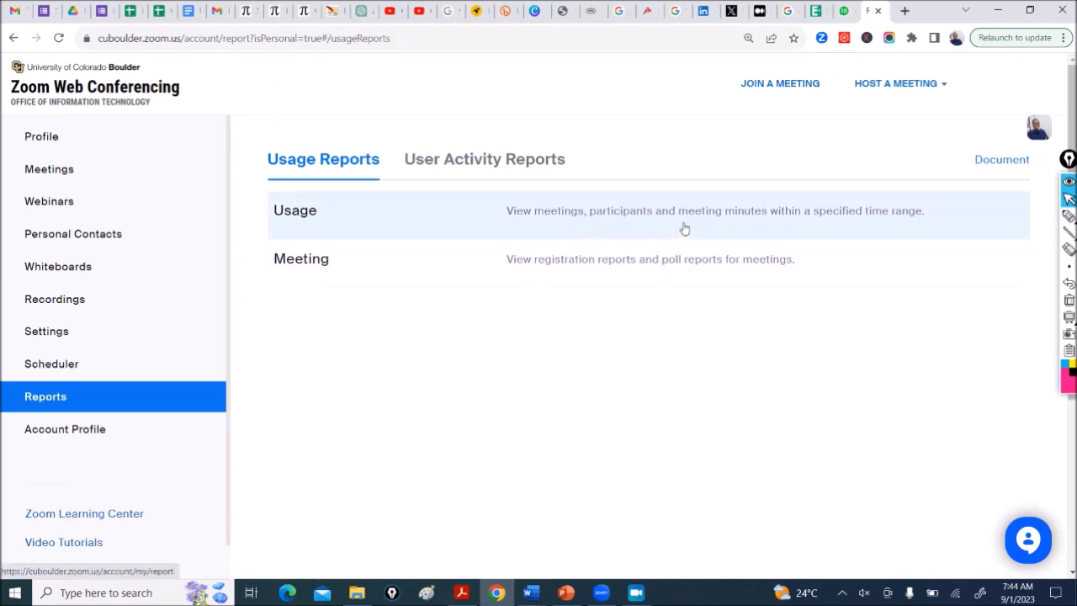
pyautogui.moveTo(719, 227)
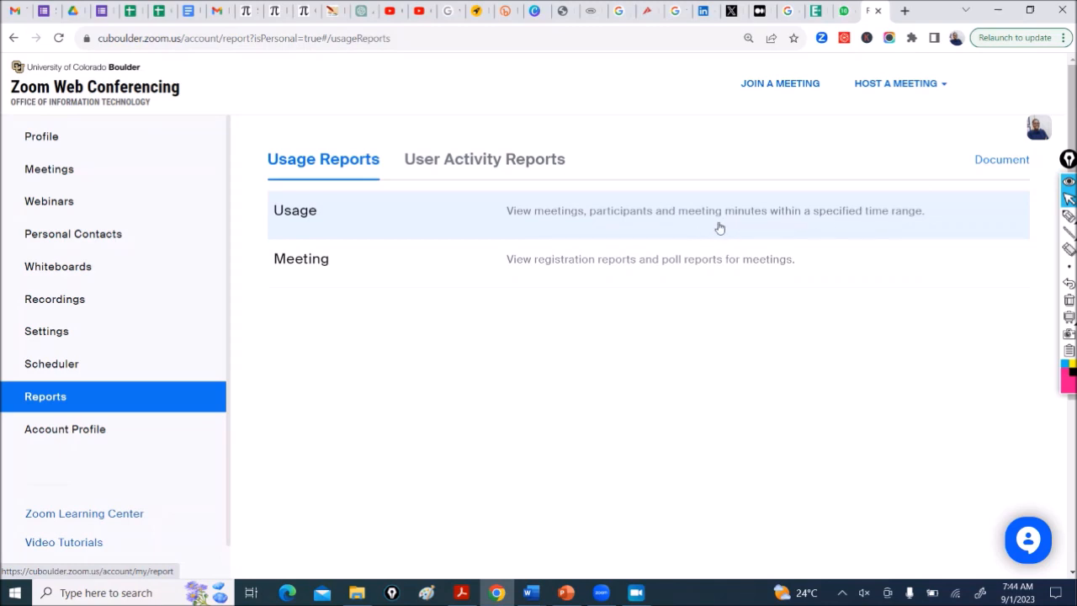
pyautogui.moveTo(827, 220)
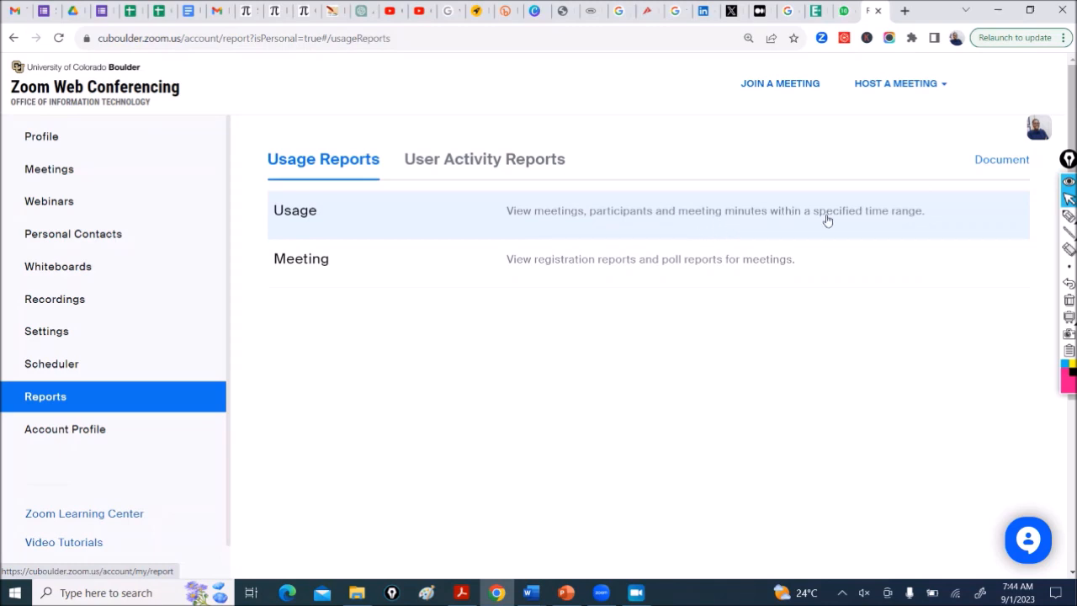
pyautogui.moveTo(907, 220)
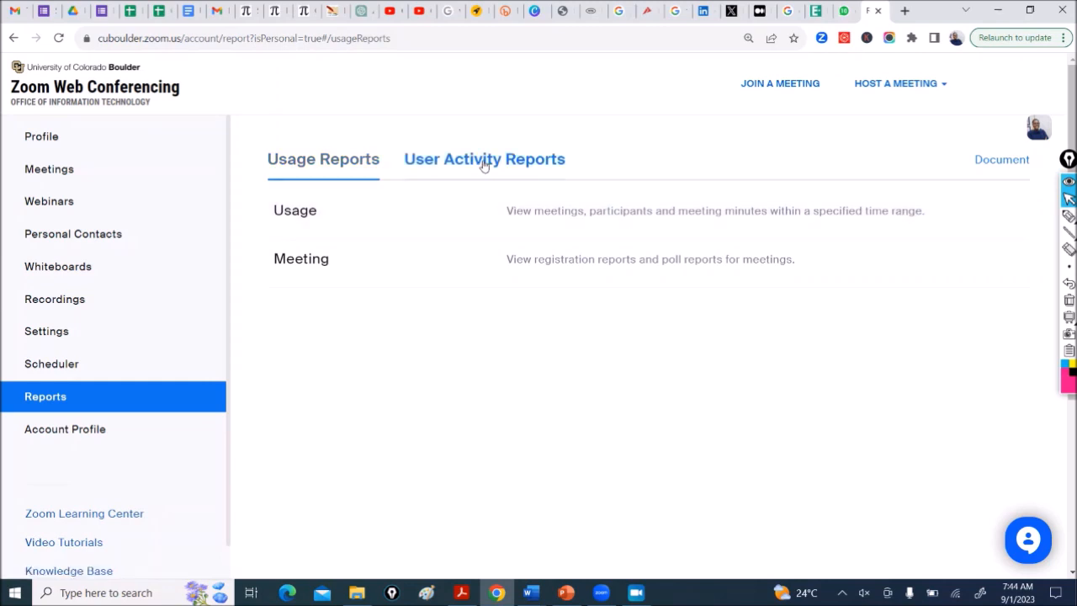
pyautogui.click(484, 159)
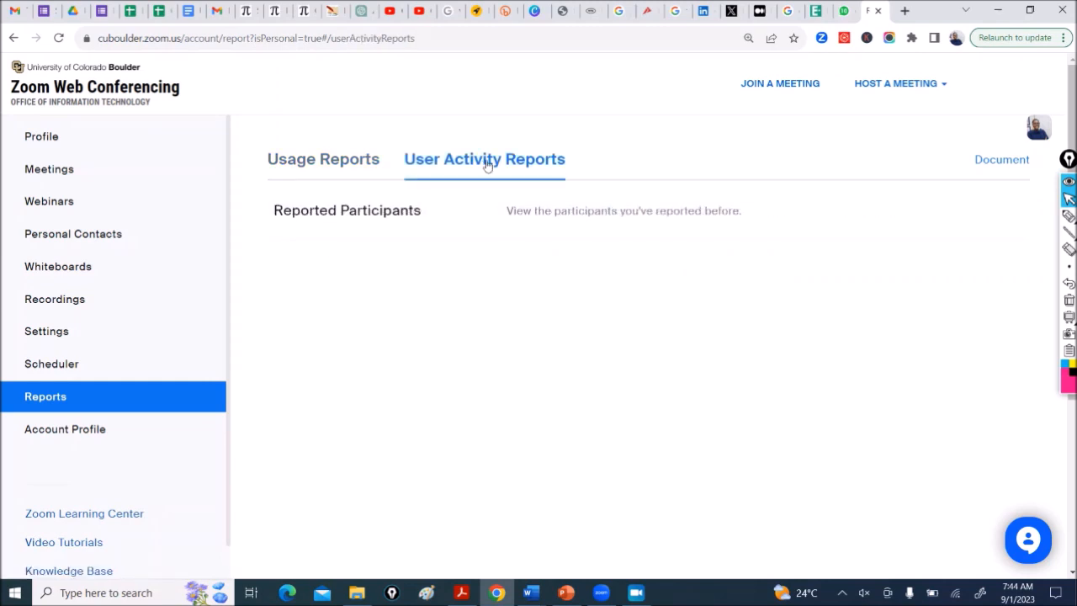
pyautogui.moveTo(719, 227)
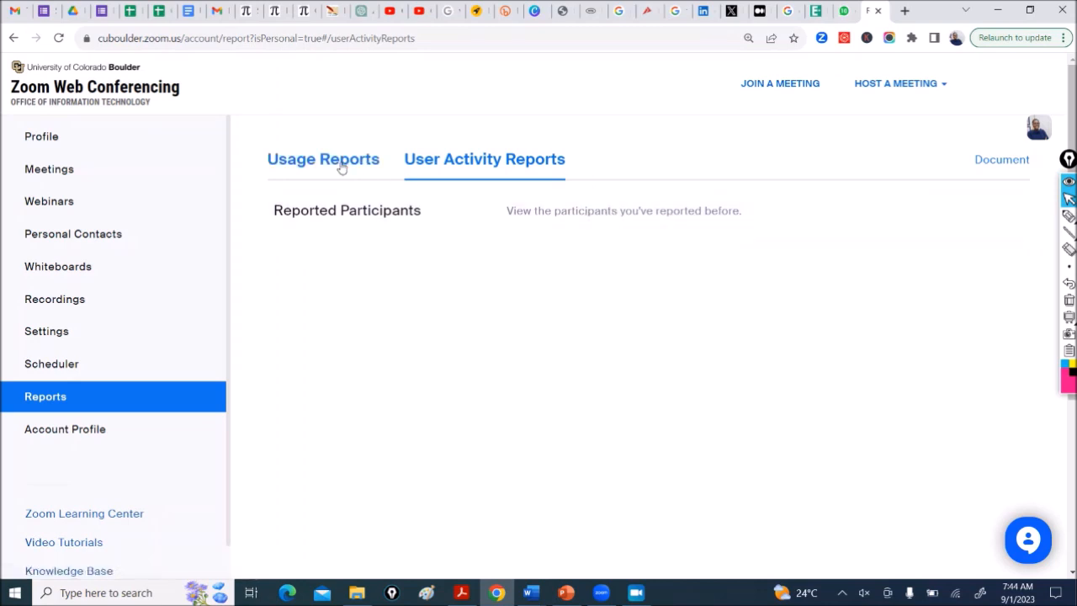
pyautogui.click(323, 159)
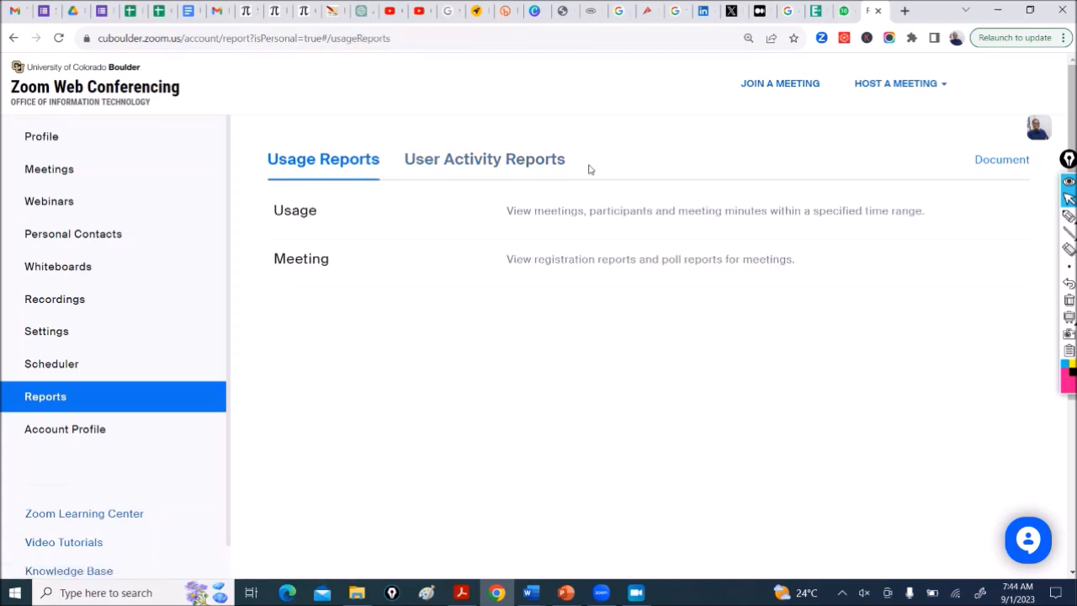
pyautogui.moveTo(599, 269)
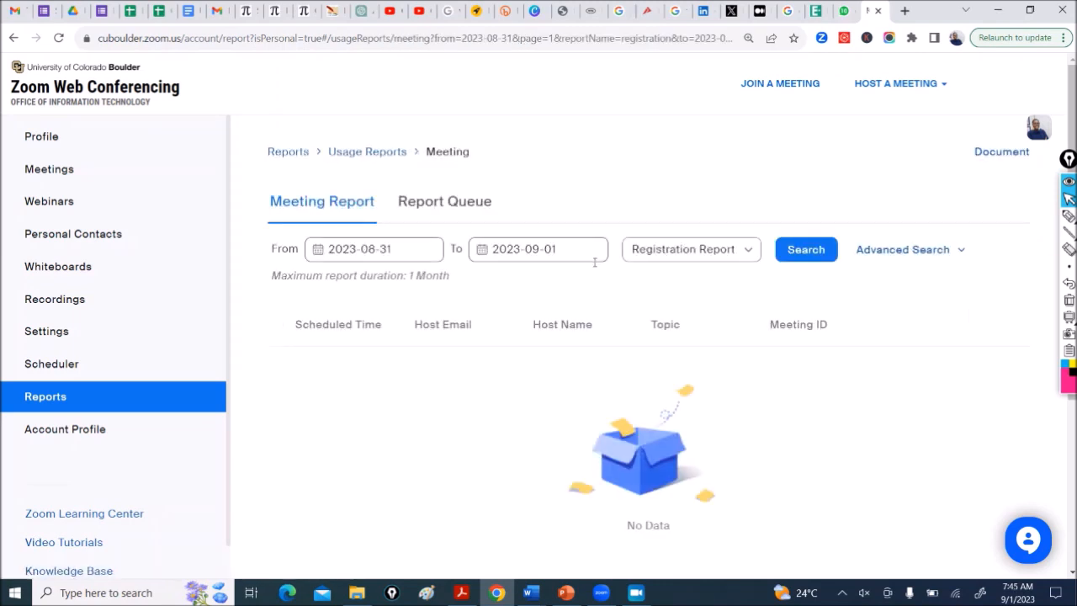
pyautogui.click(901, 249)
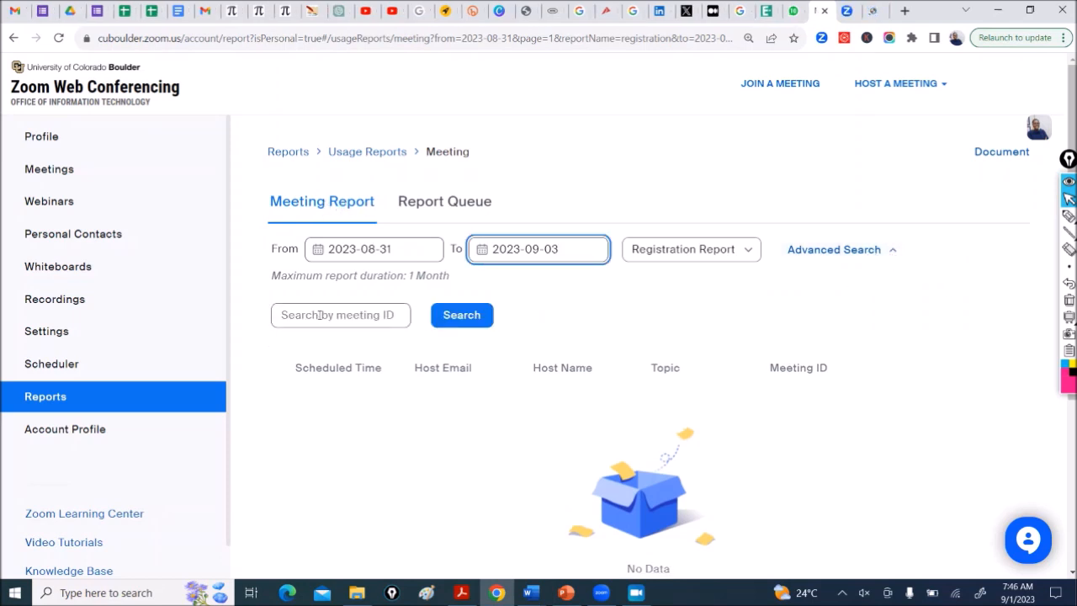
pyautogui.click(340, 315)
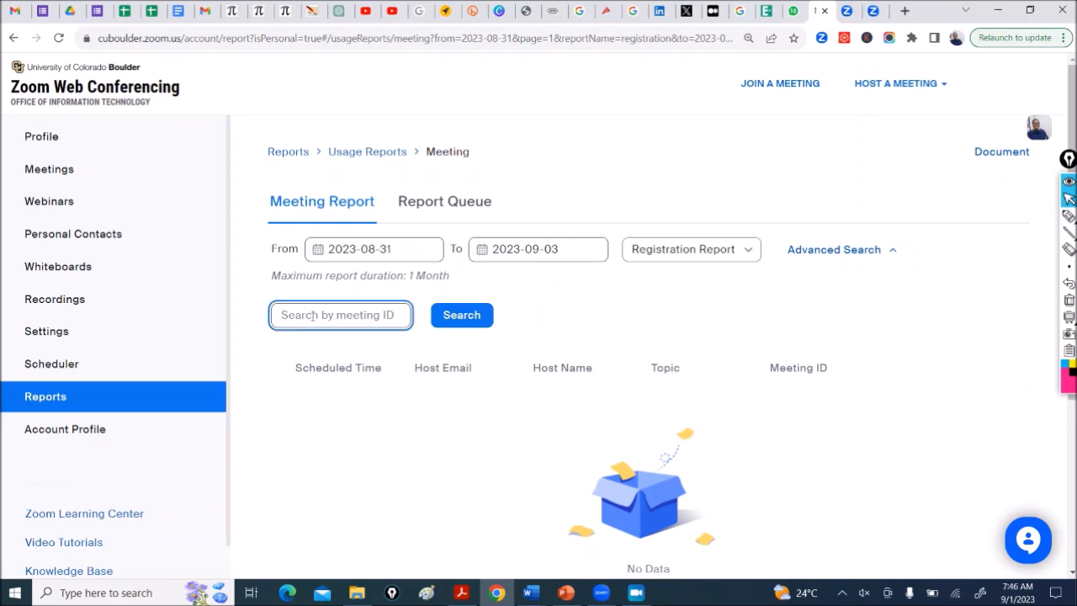
pyautogui.rightClick(341, 315)
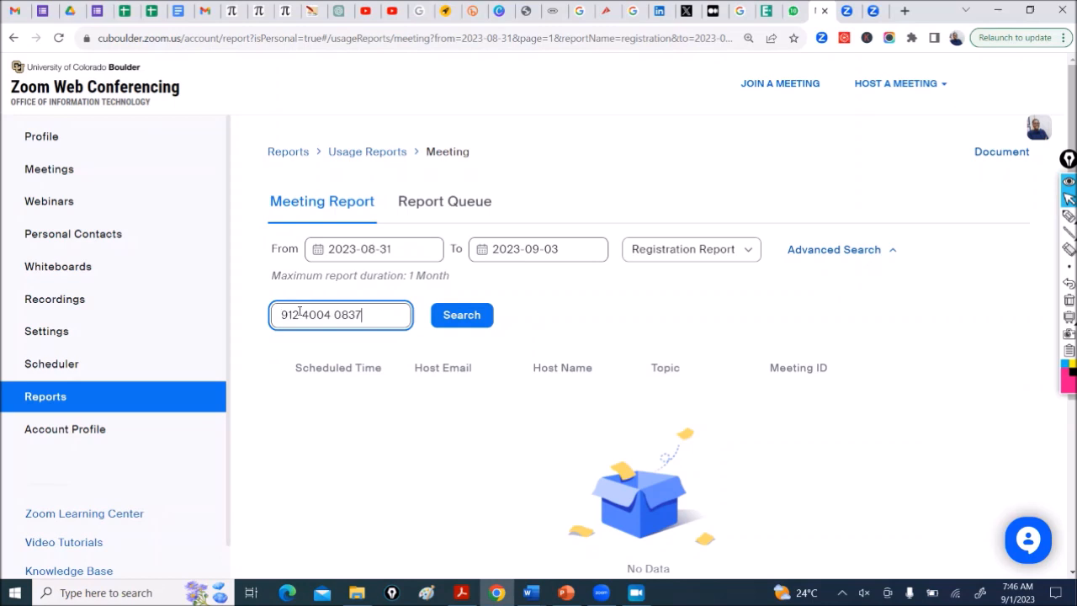
pyautogui.click(461, 315)
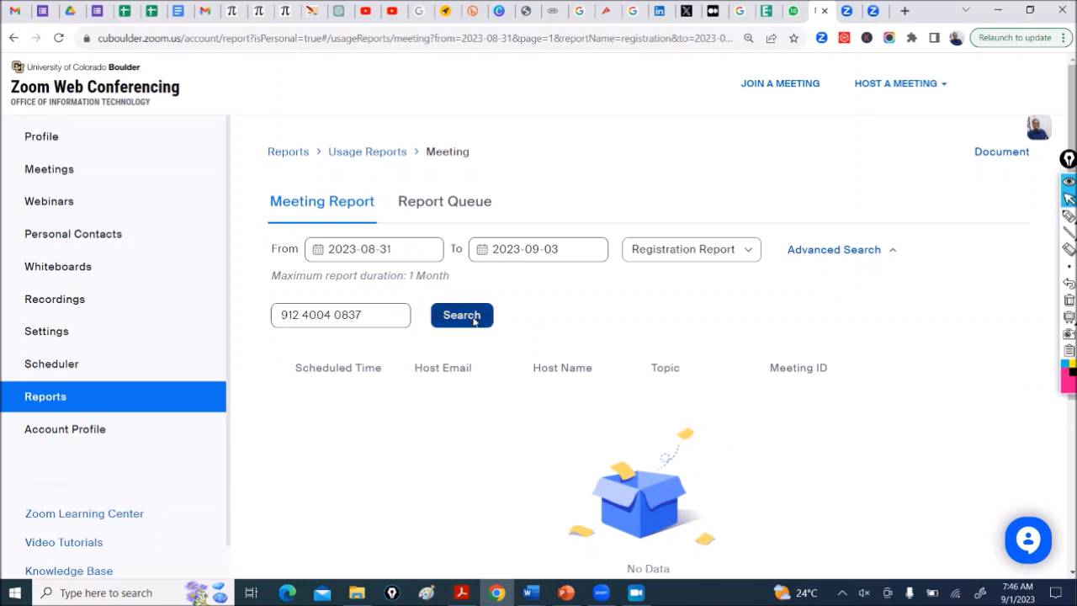
pyautogui.click(461, 313)
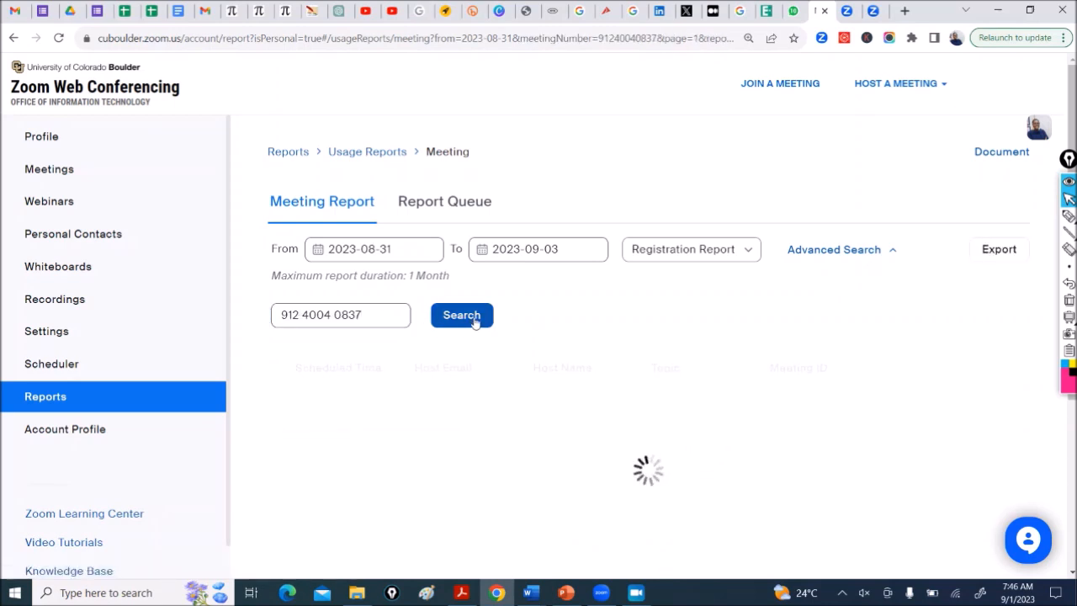
pyautogui.click(461, 314)
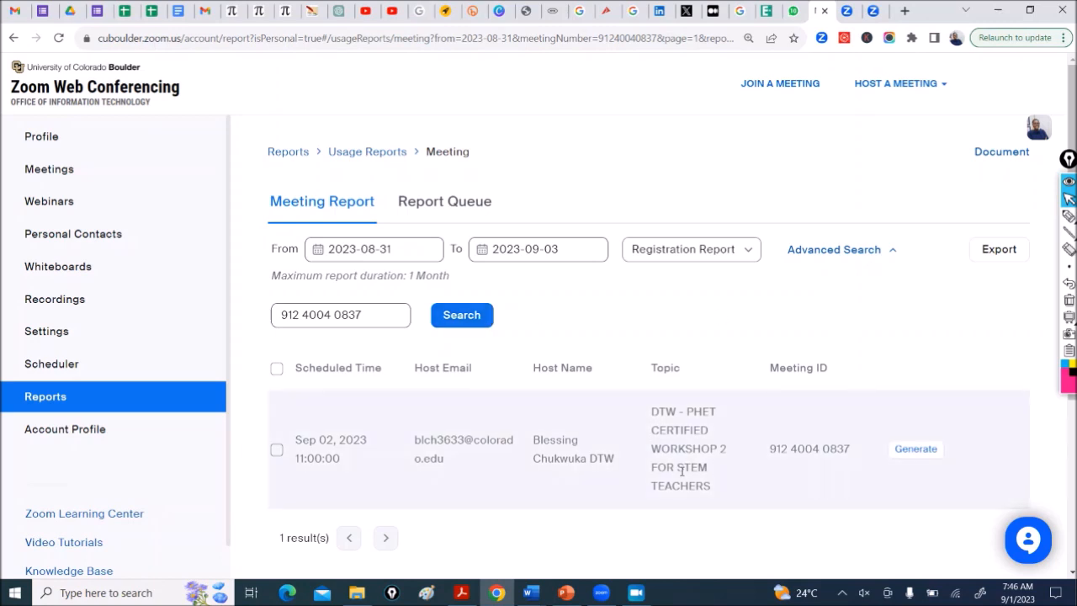
# Select the Sep 02 workshop meeting and verify the 2023-09-03 end date
pyautogui.click(277, 450)
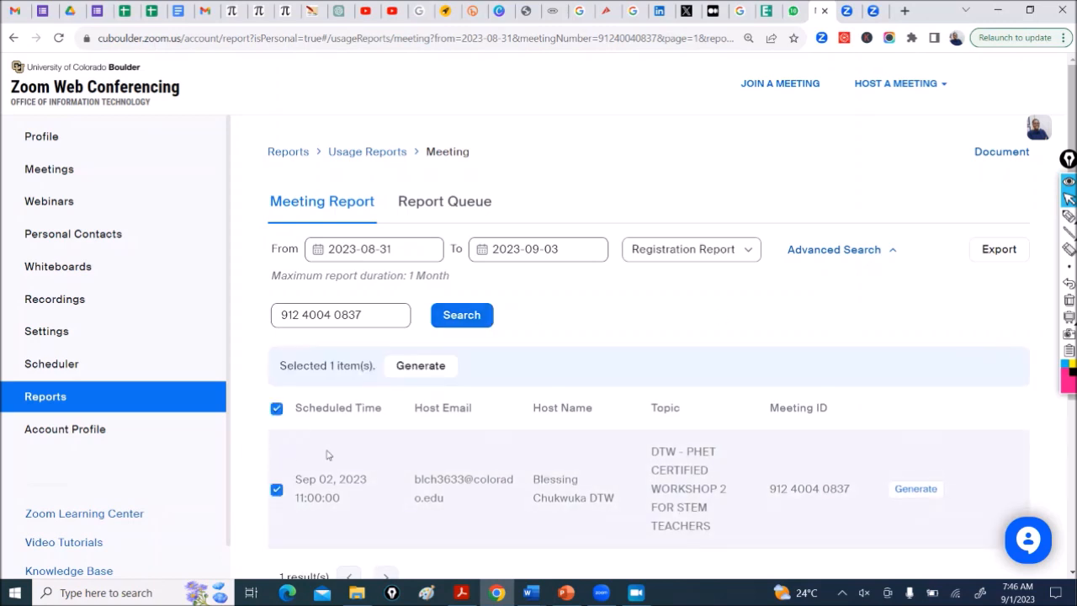
pyautogui.scroll(-3)
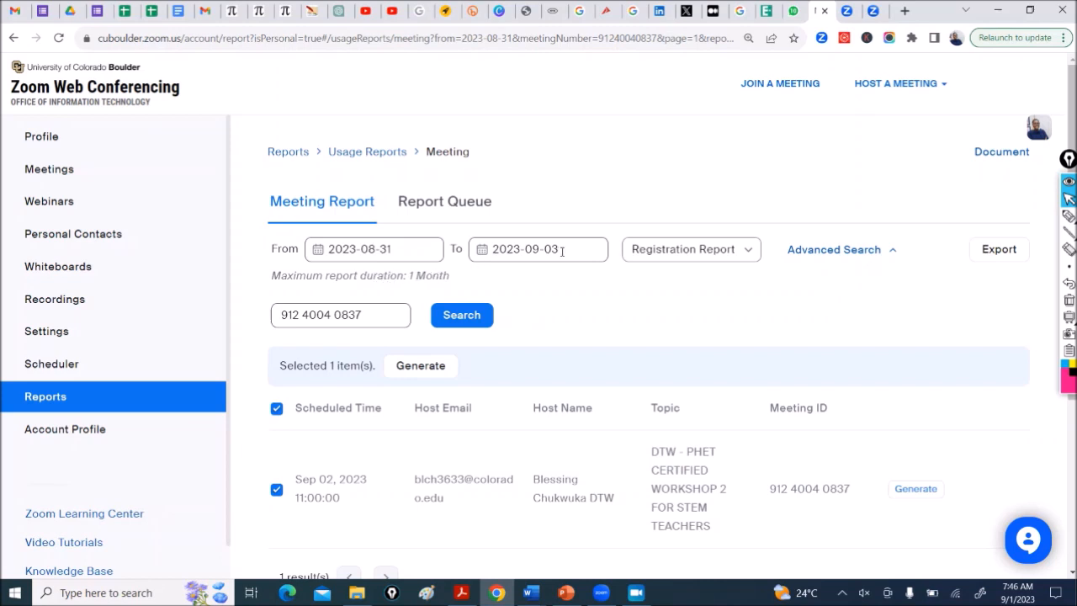
pyautogui.click(536, 249)
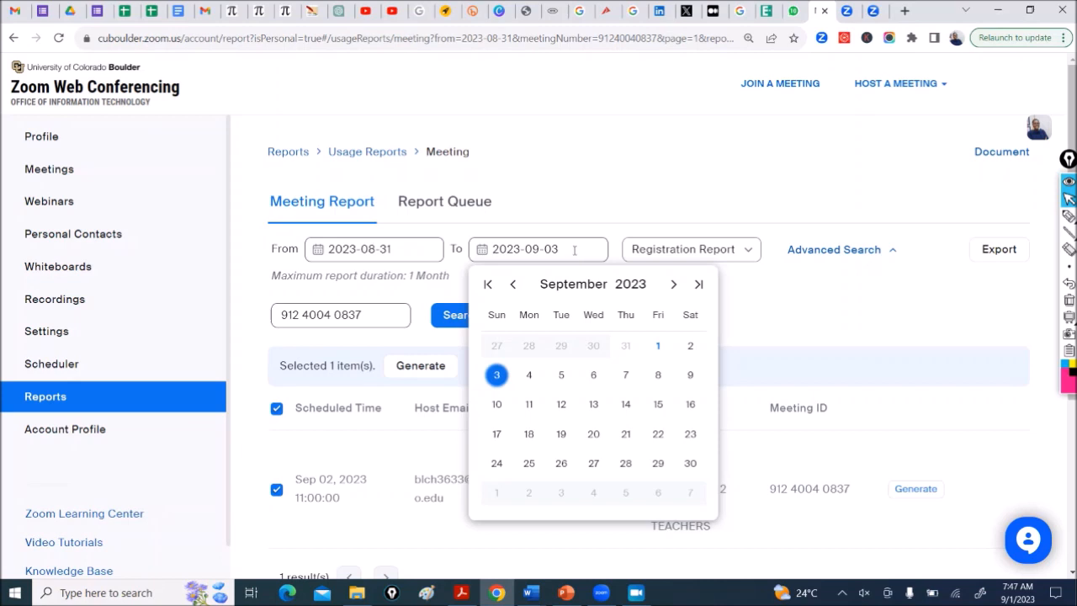
pyautogui.moveTo(690, 346)
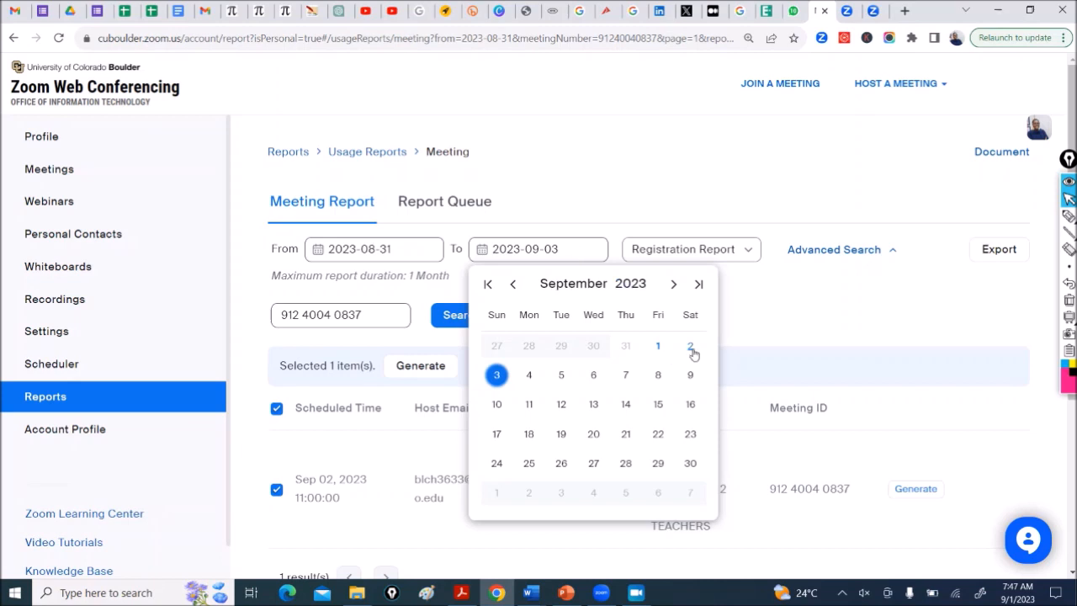
pyautogui.moveTo(692, 354)
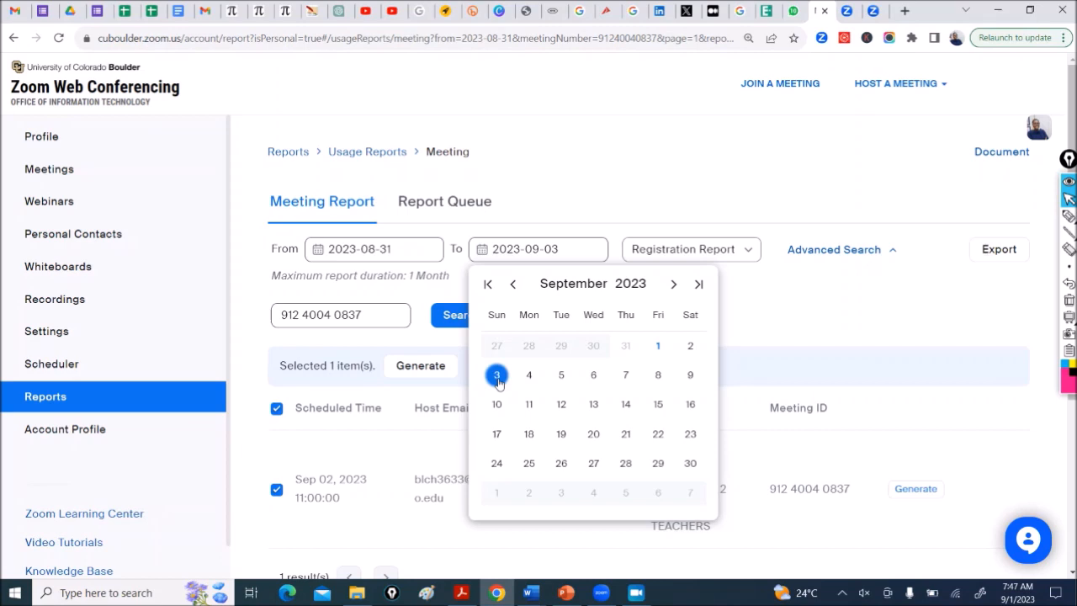
pyautogui.moveTo(648, 385)
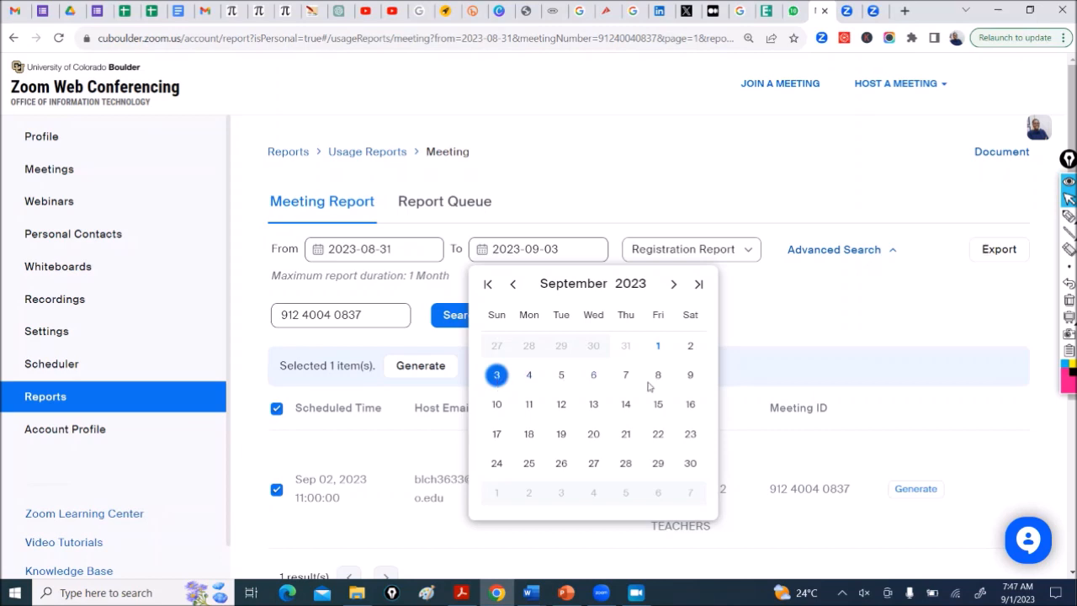
pyautogui.moveTo(829, 324)
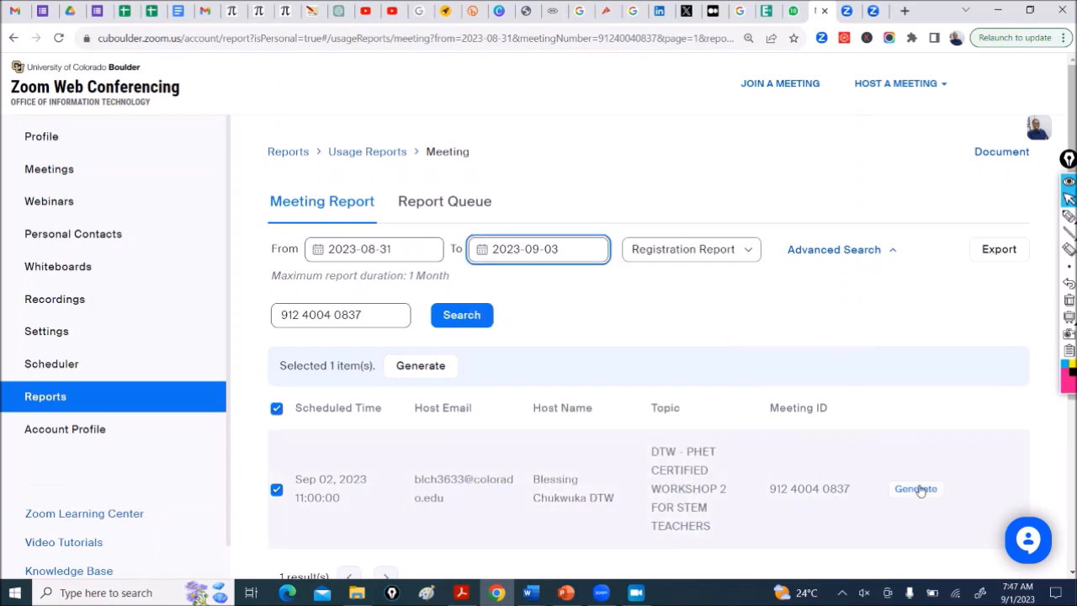
# Generate the workshop's registration report for All Registrants
pyautogui.click(915, 489)
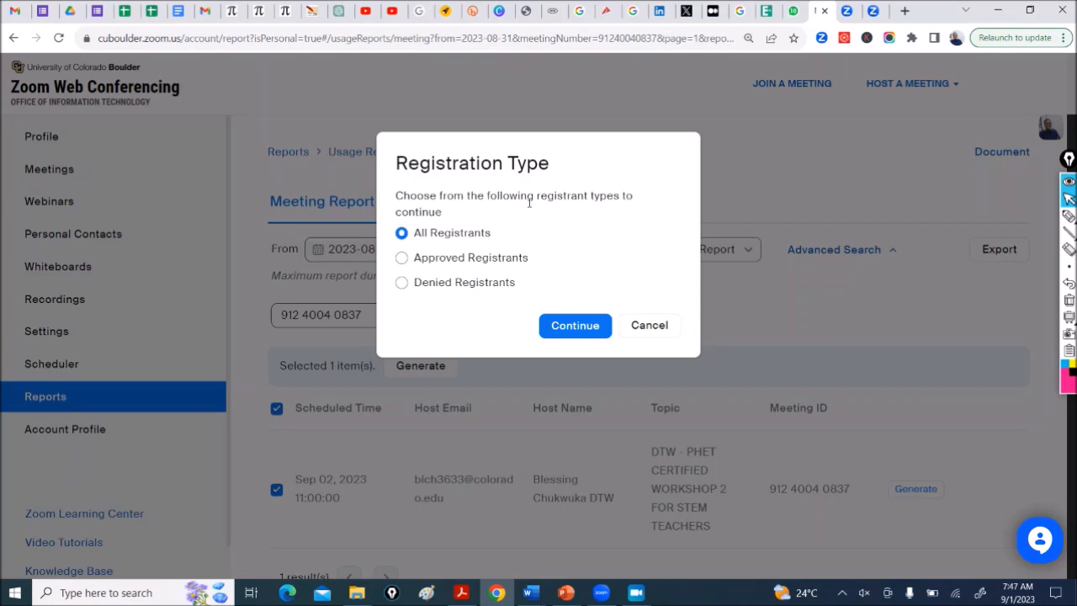
pyautogui.moveTo(623, 210)
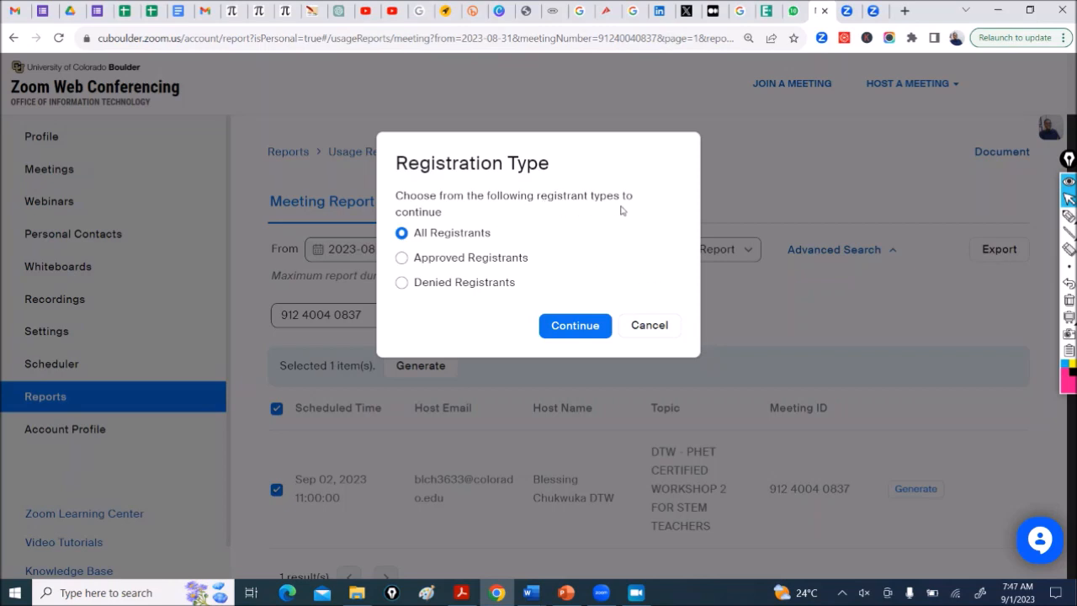
pyautogui.moveTo(531, 285)
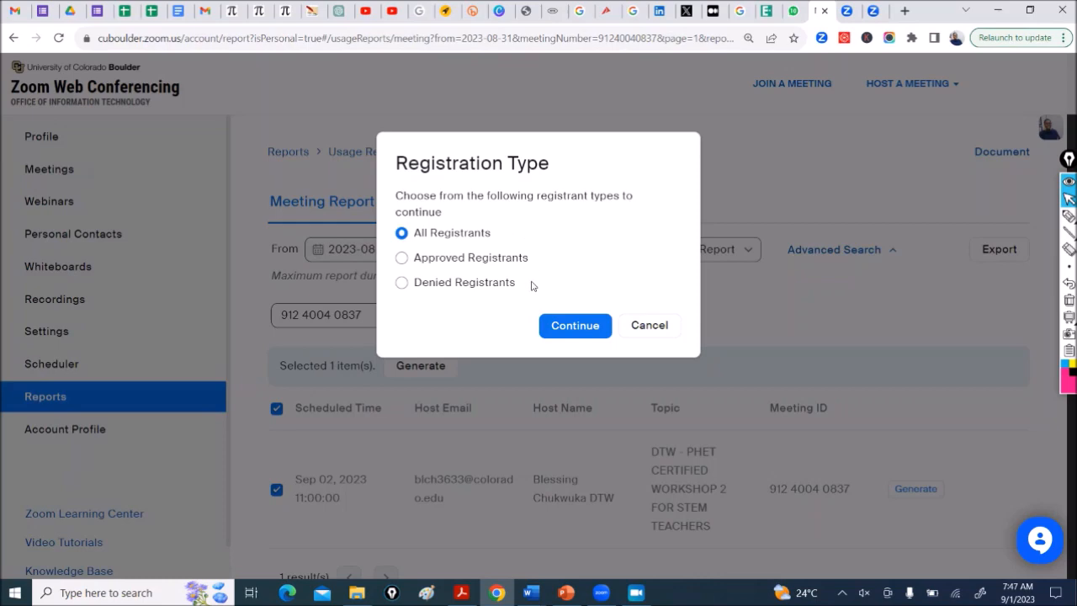
pyautogui.click(575, 325)
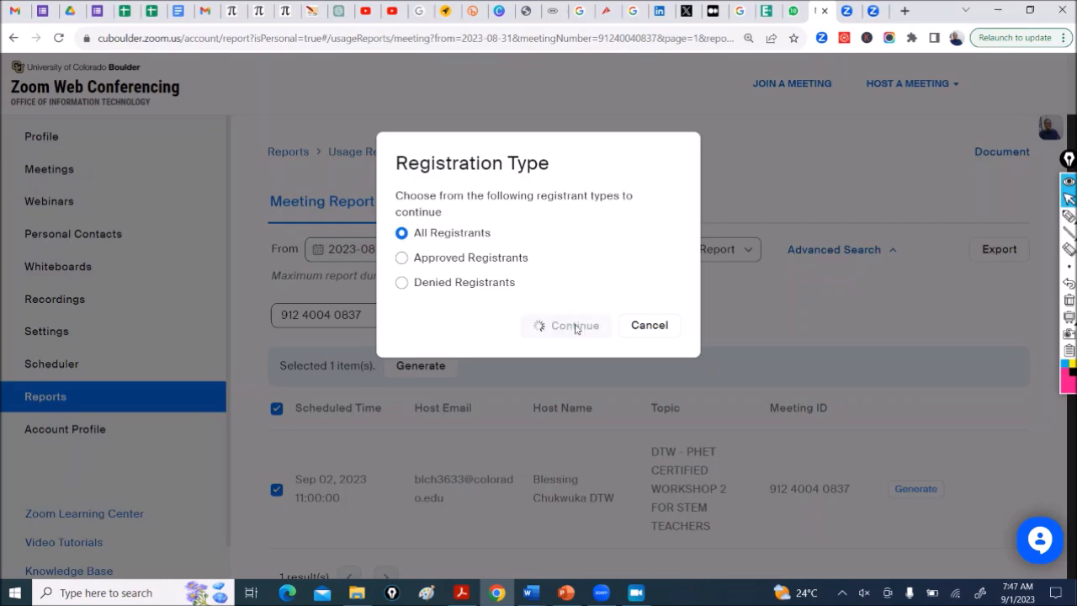
pyautogui.click(566, 324)
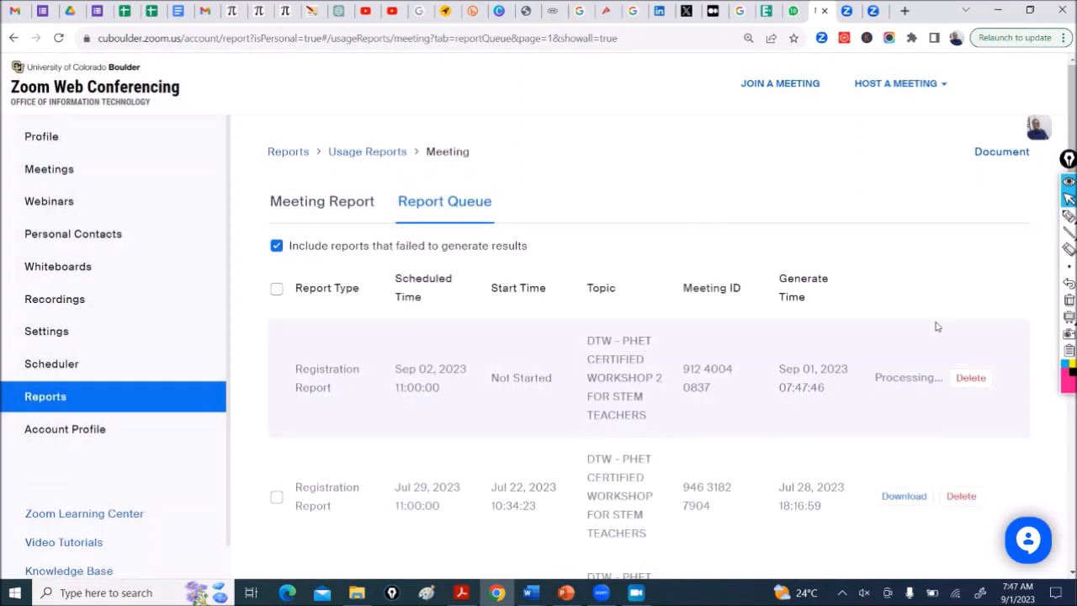
pyautogui.moveTo(916, 411)
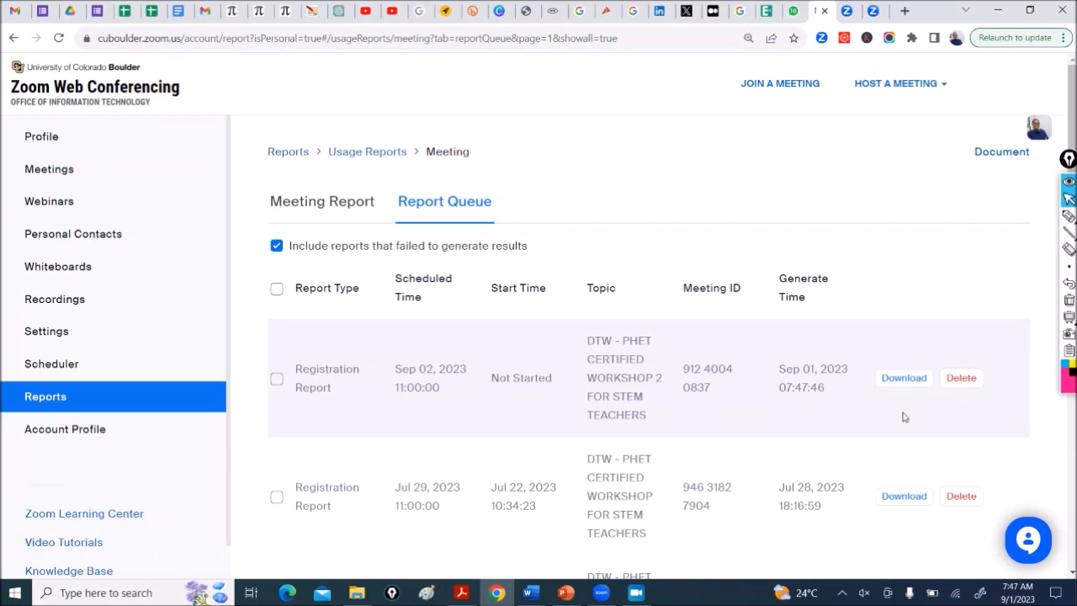
pyautogui.moveTo(669, 423)
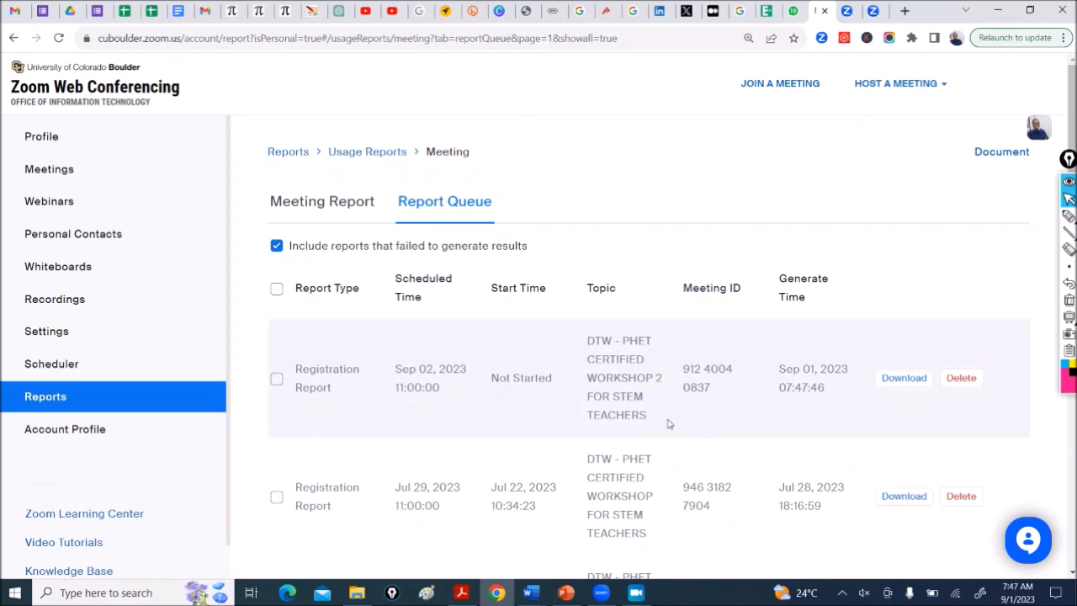
pyautogui.moveTo(873, 371)
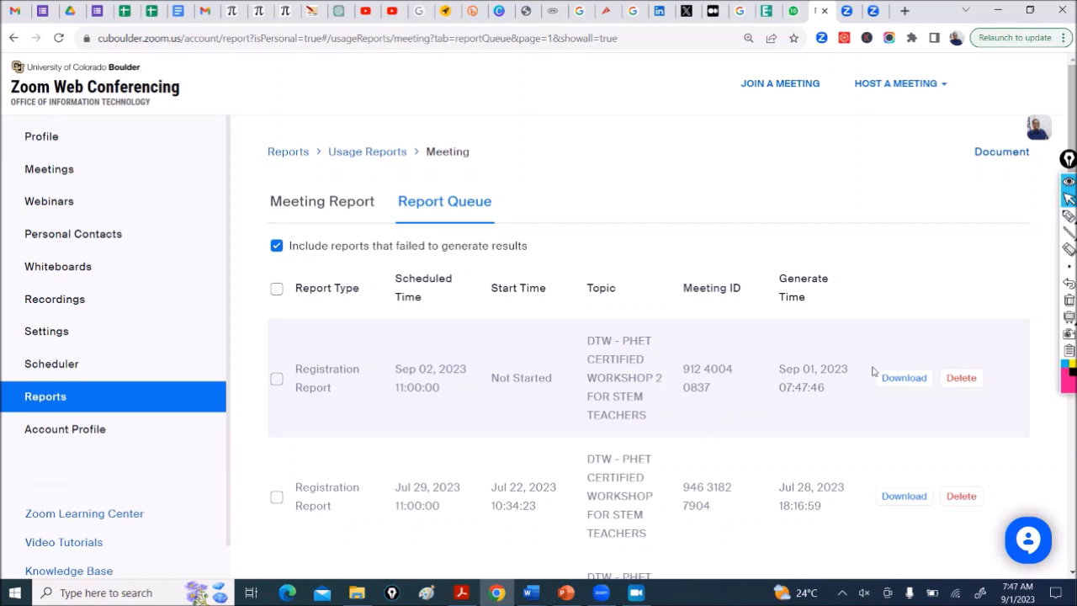
pyautogui.moveTo(900, 391)
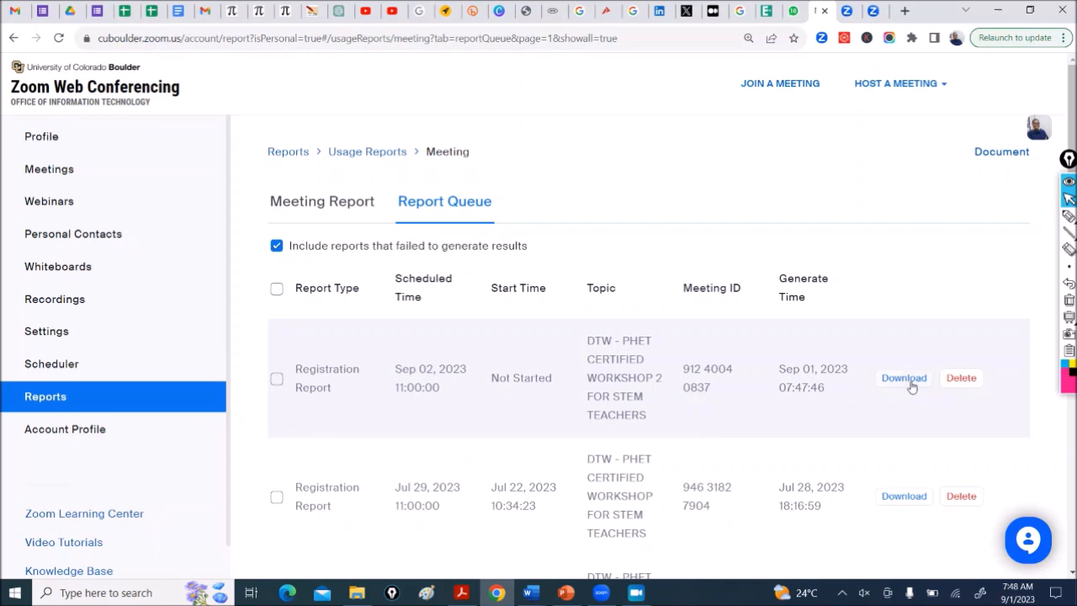
pyautogui.moveTo(912, 387)
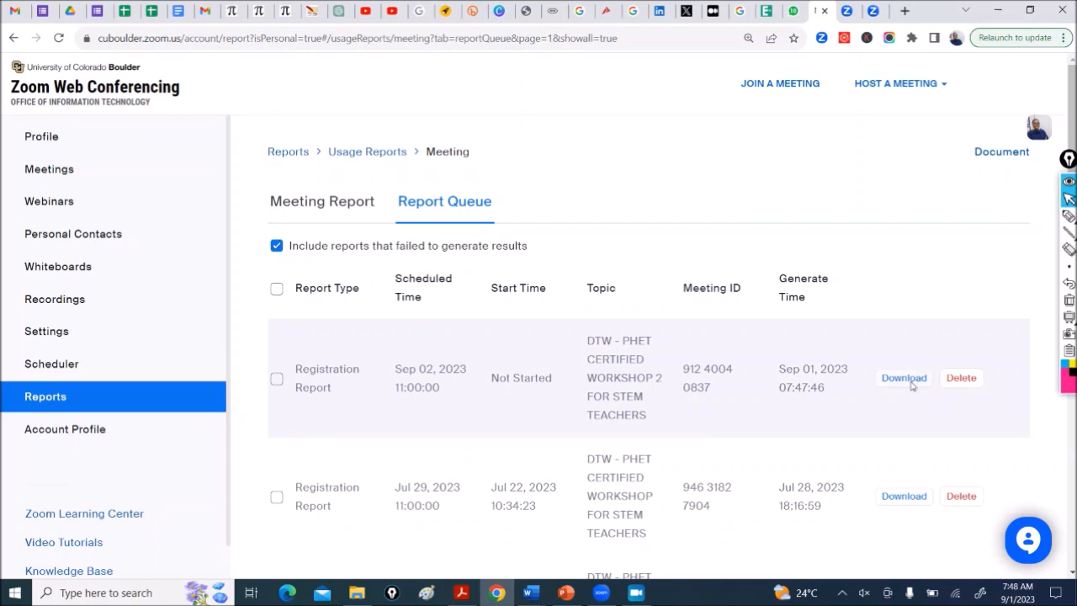
pyautogui.click(903, 378)
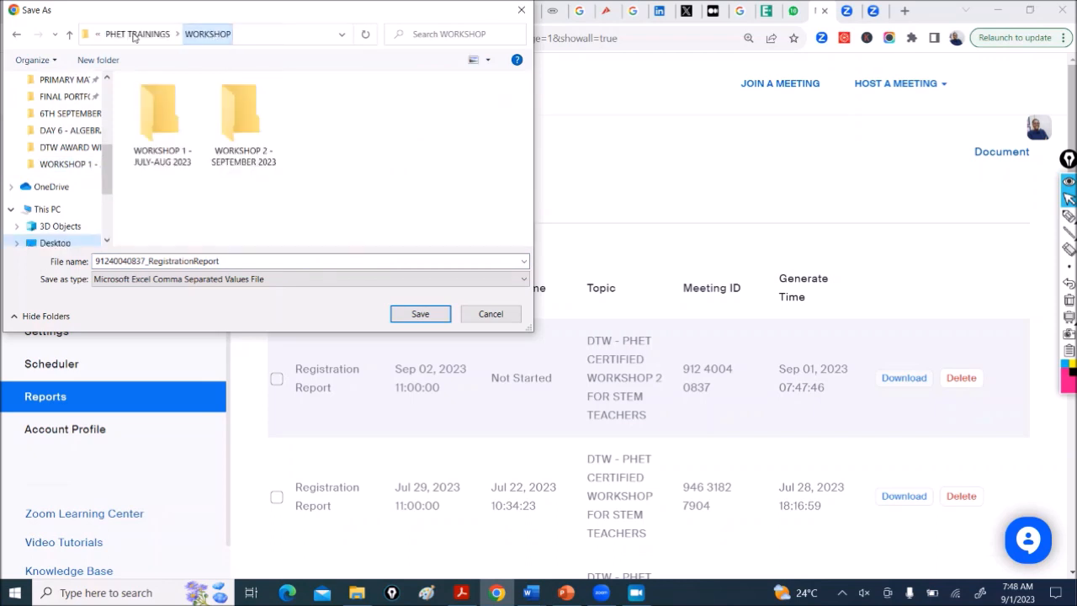
pyautogui.doubleClick(243, 114)
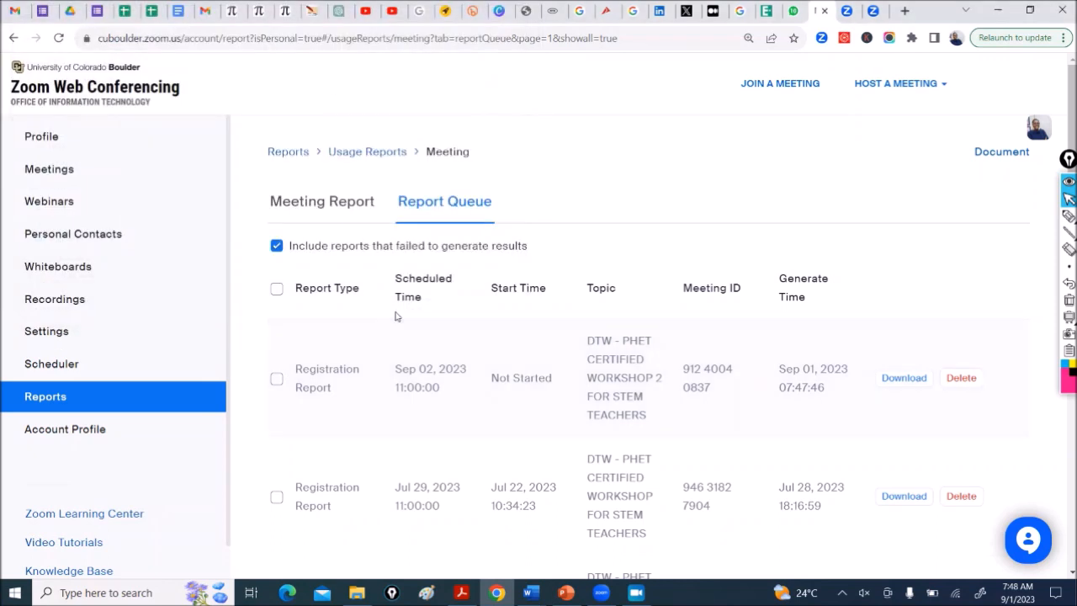
pyautogui.click(904, 377)
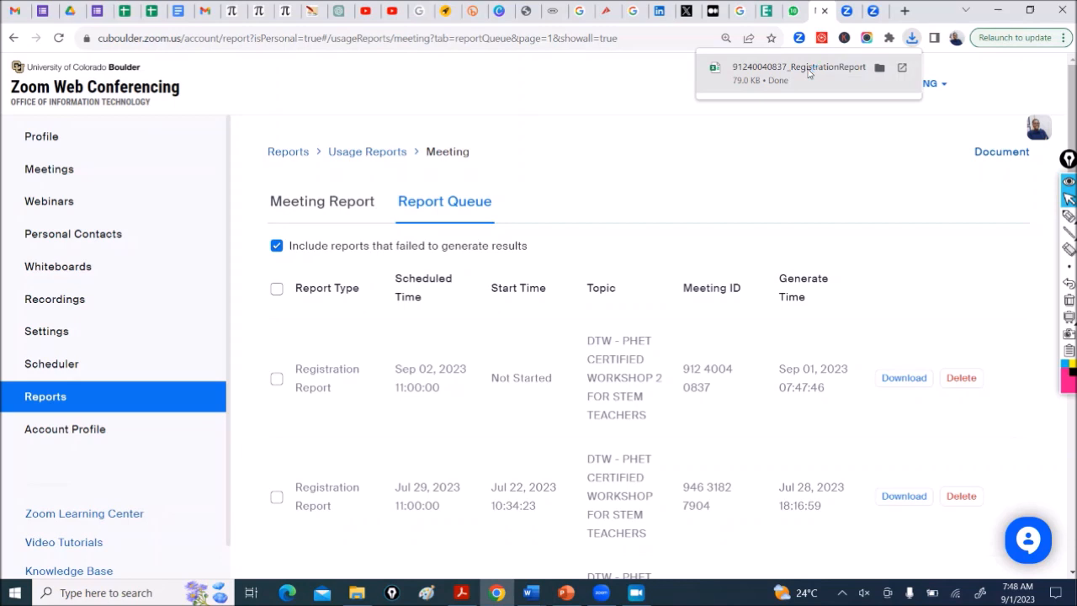
pyautogui.click(799, 73)
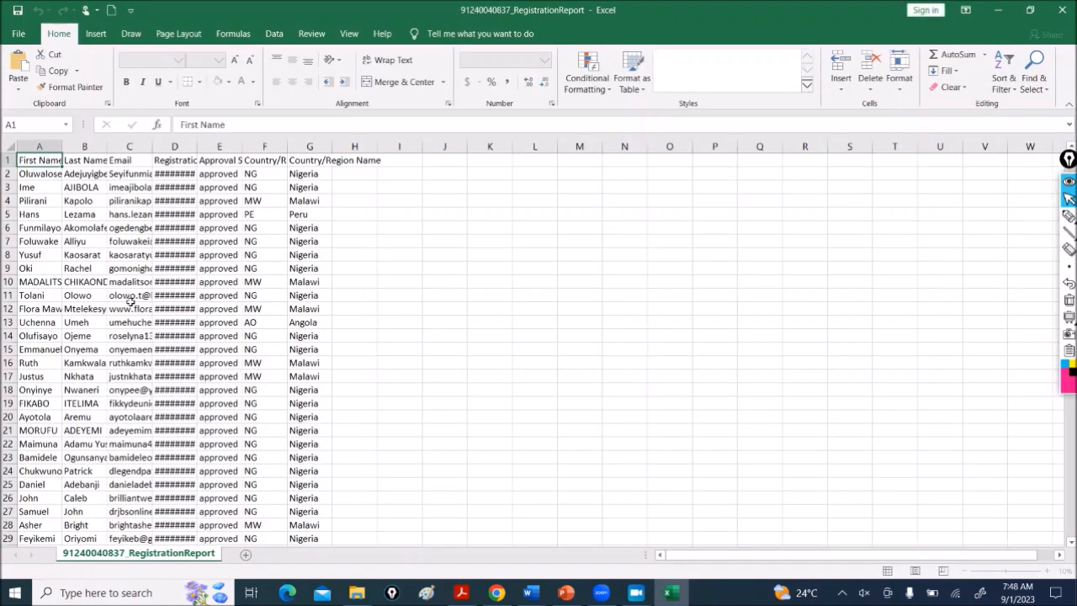
# Scroll the RegistrationReport sheet down to the last registrant at row 977
pyautogui.scroll(-3)
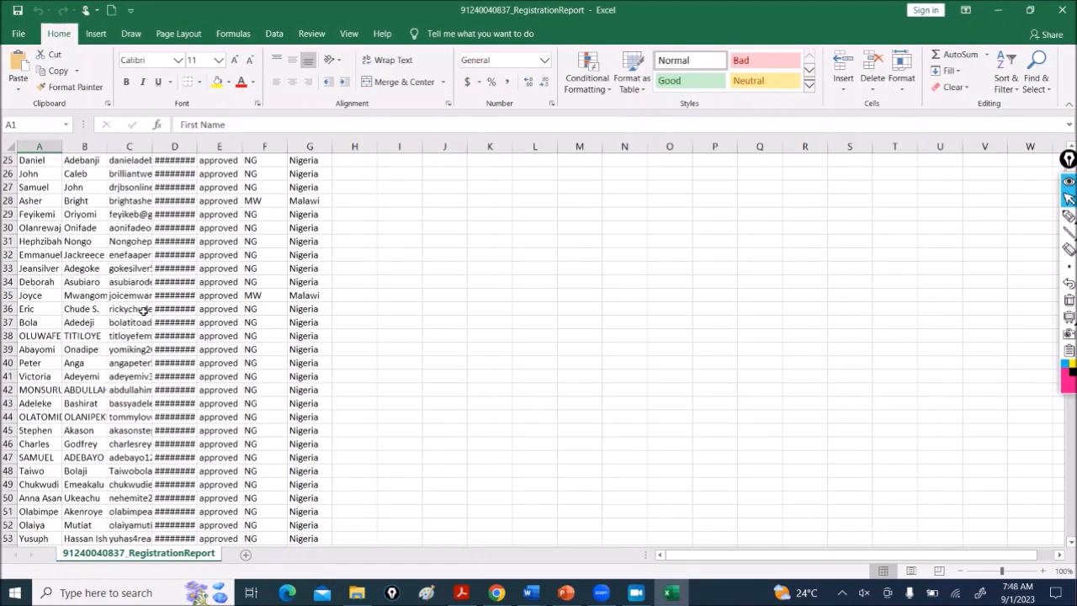
pyautogui.scroll(-3)
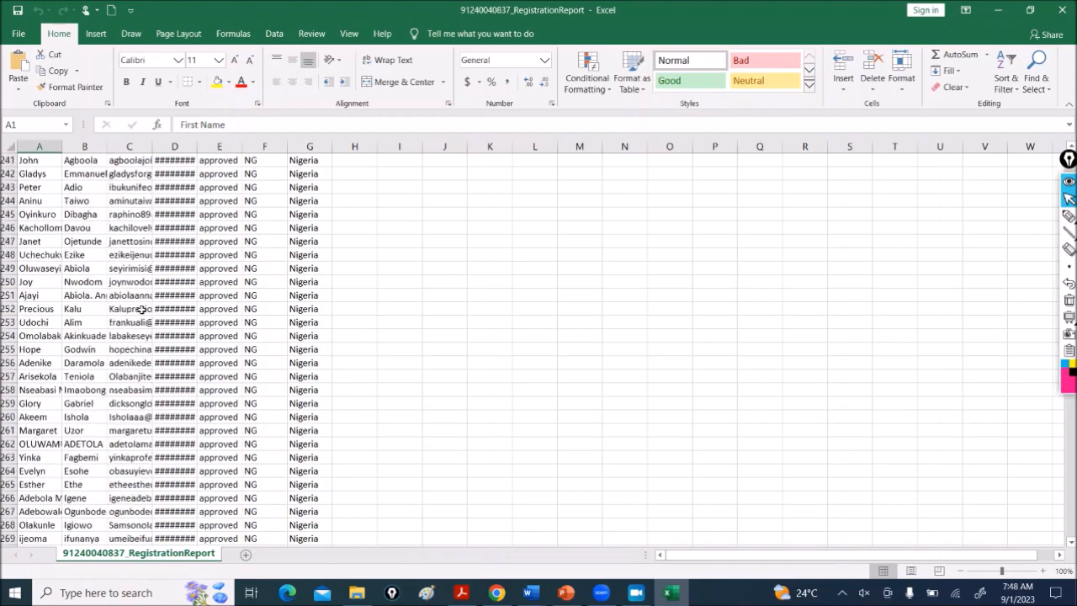
pyautogui.scroll(-3)
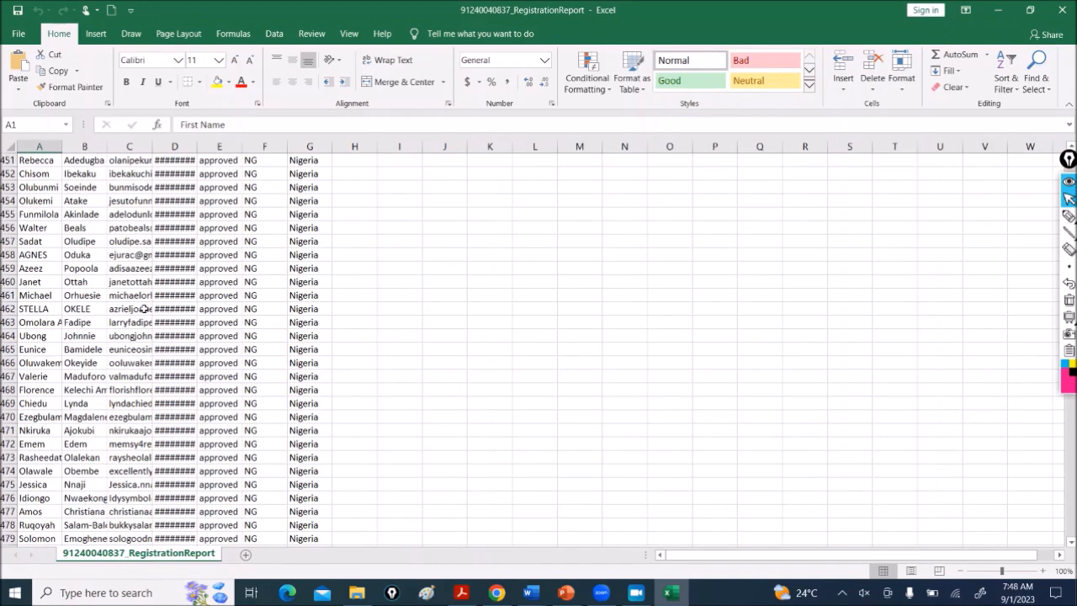
pyautogui.scroll(-3)
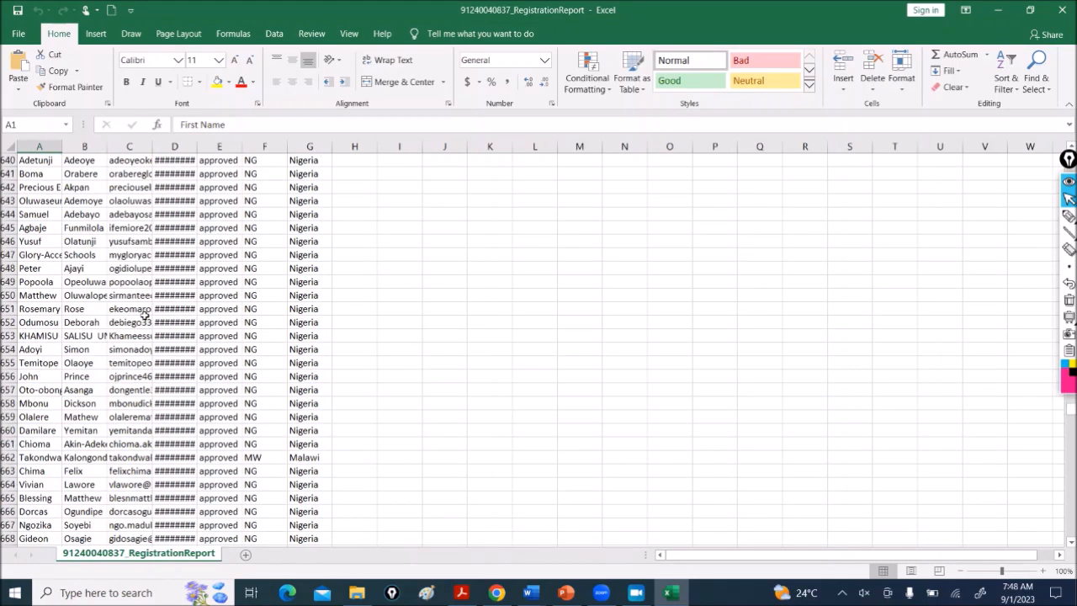
pyautogui.scroll(-3)
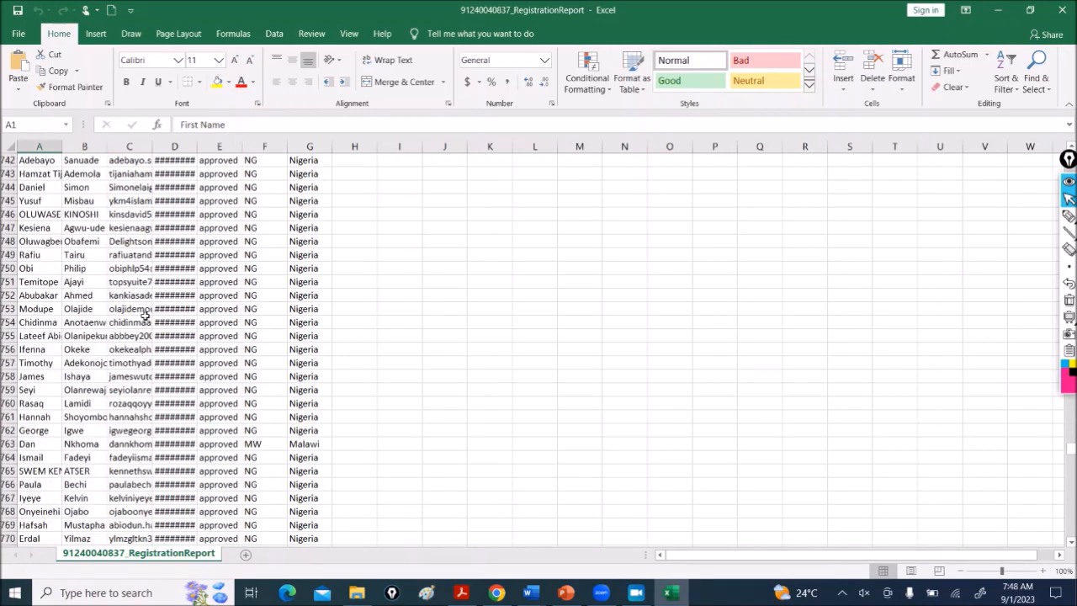
pyautogui.scroll(-3)
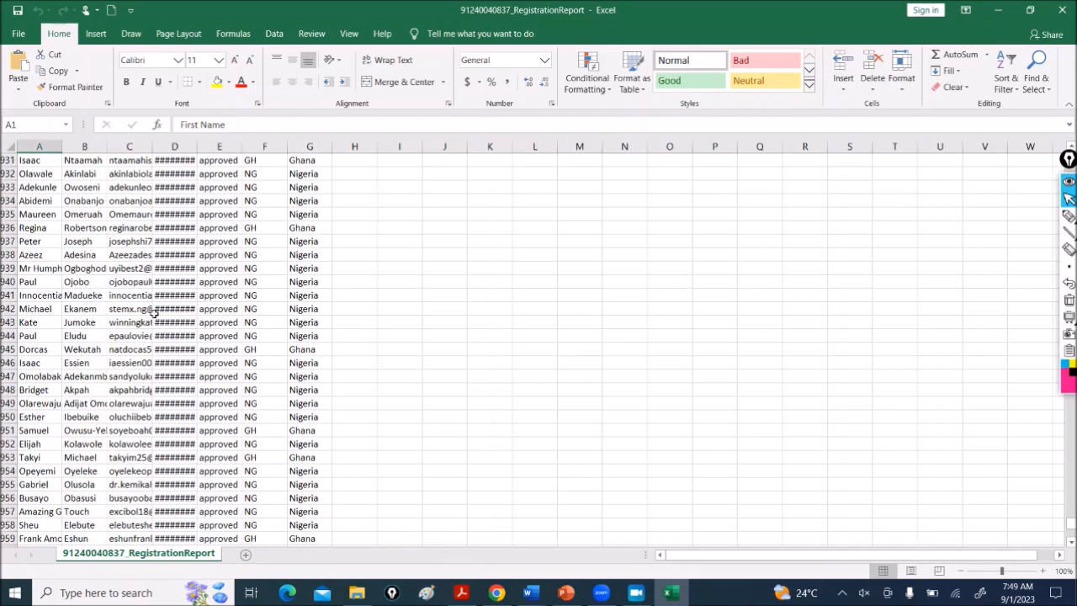
pyautogui.scroll(-3)
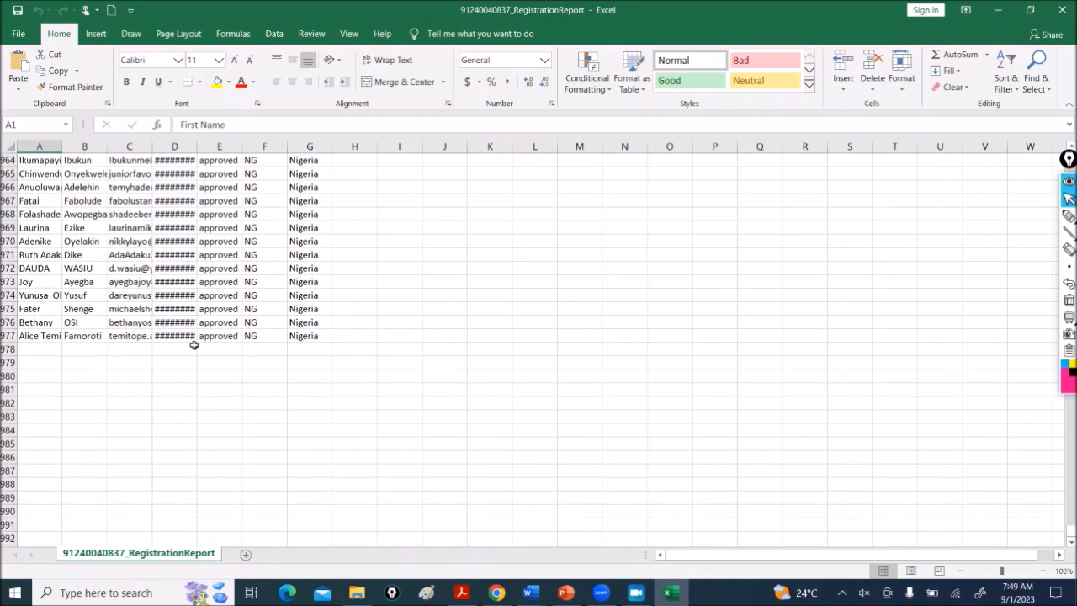
pyautogui.moveTo(235, 349)
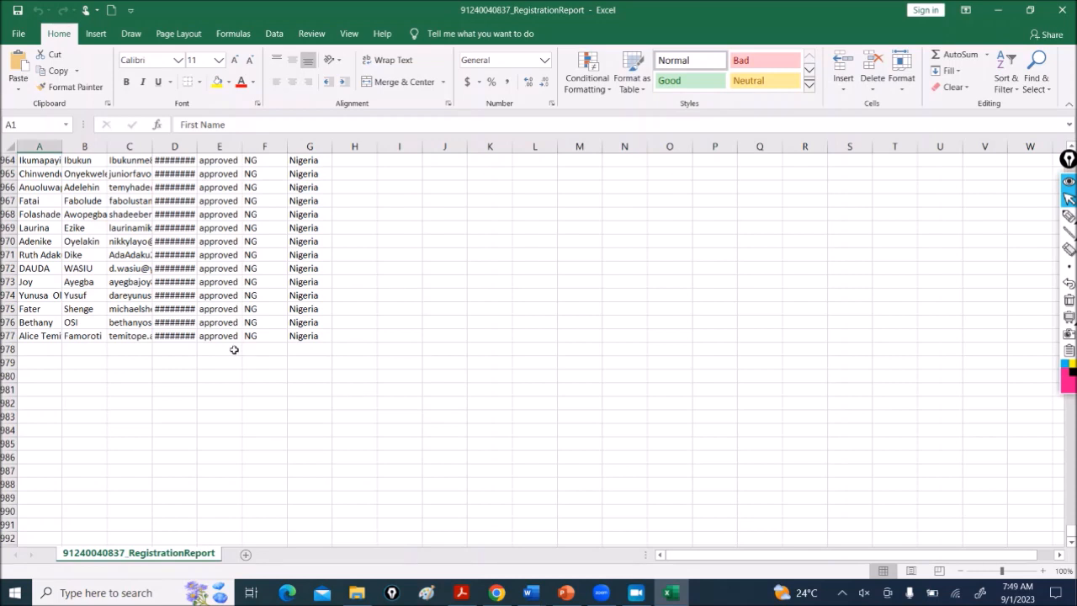
pyautogui.moveTo(351, 353)
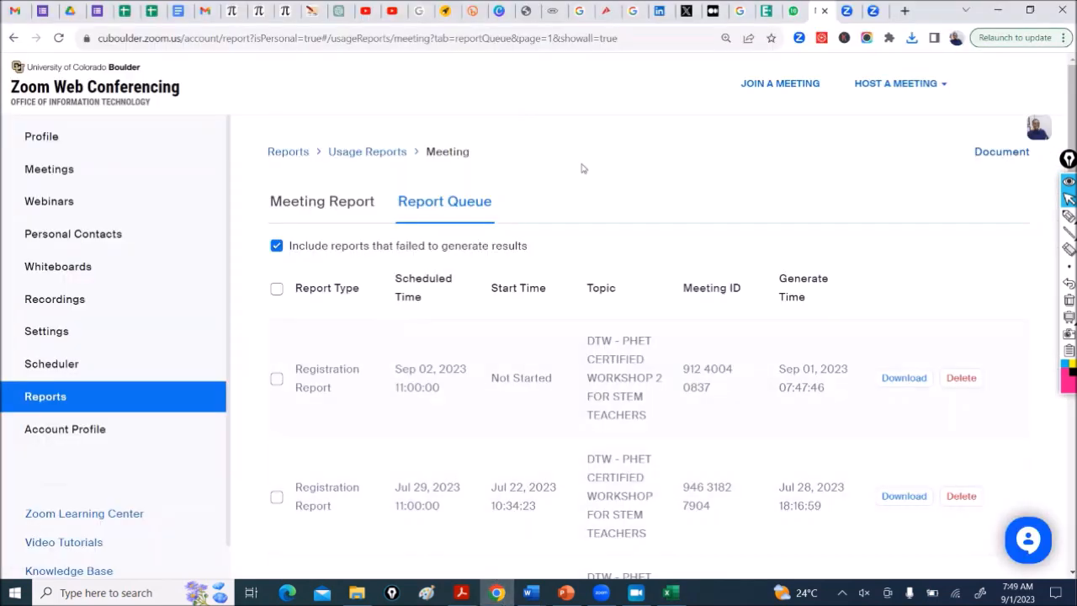
# View DTW - PHET CERTIFIED WORKSHOP 2's Registration tab showing 976 registrants
pyautogui.click(49, 169)
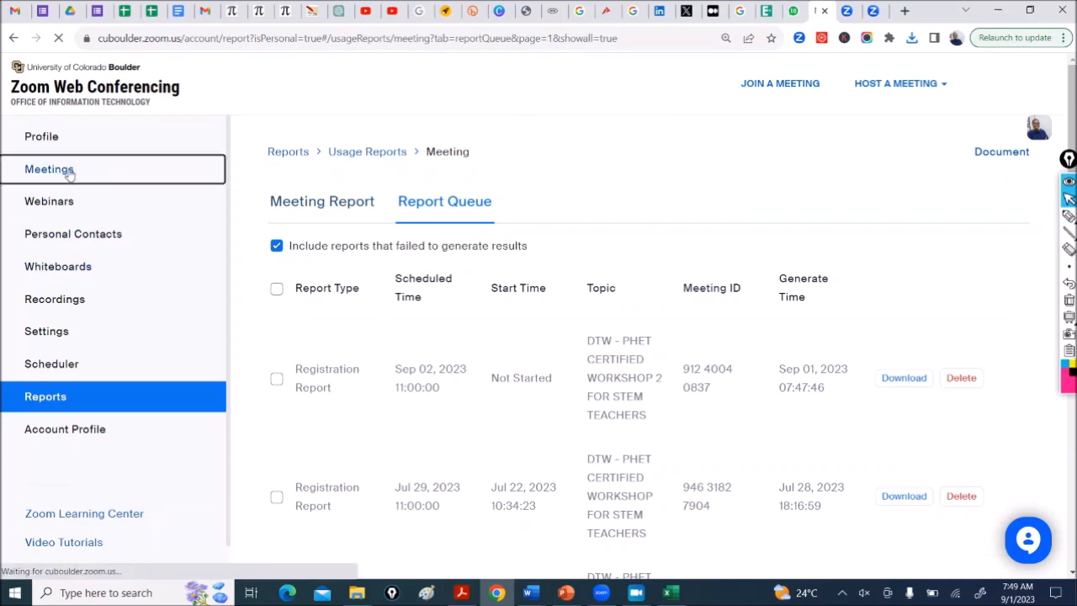
pyautogui.click(49, 169)
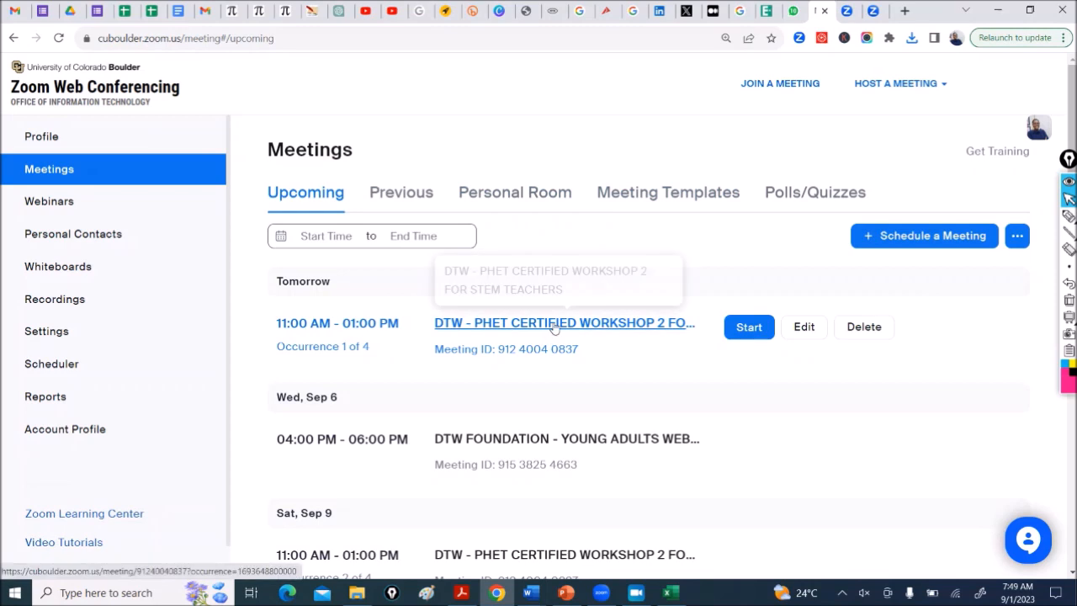
pyautogui.click(564, 323)
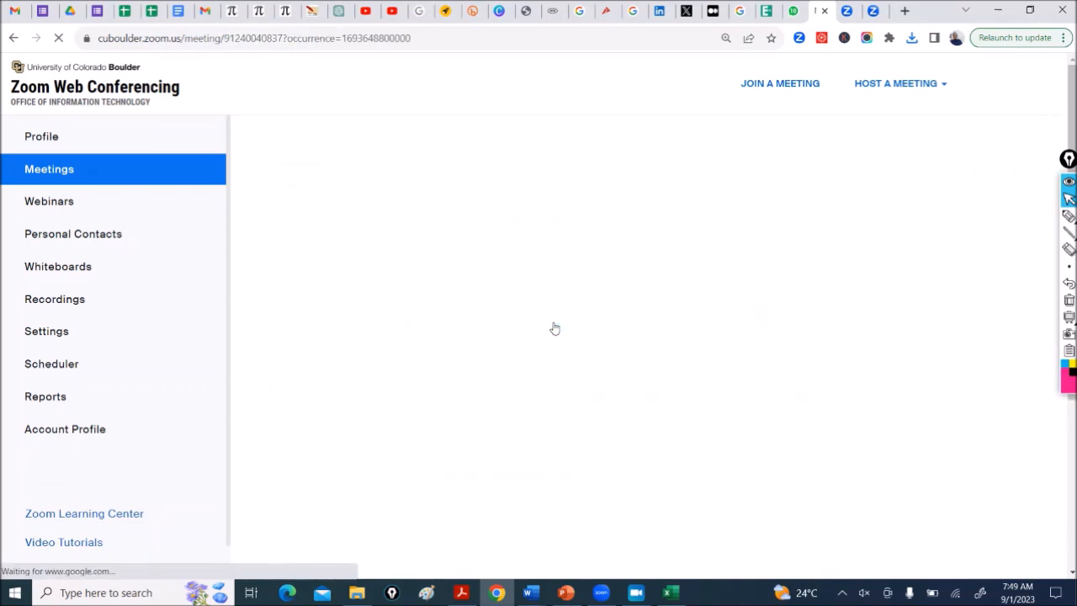
pyautogui.click(392, 186)
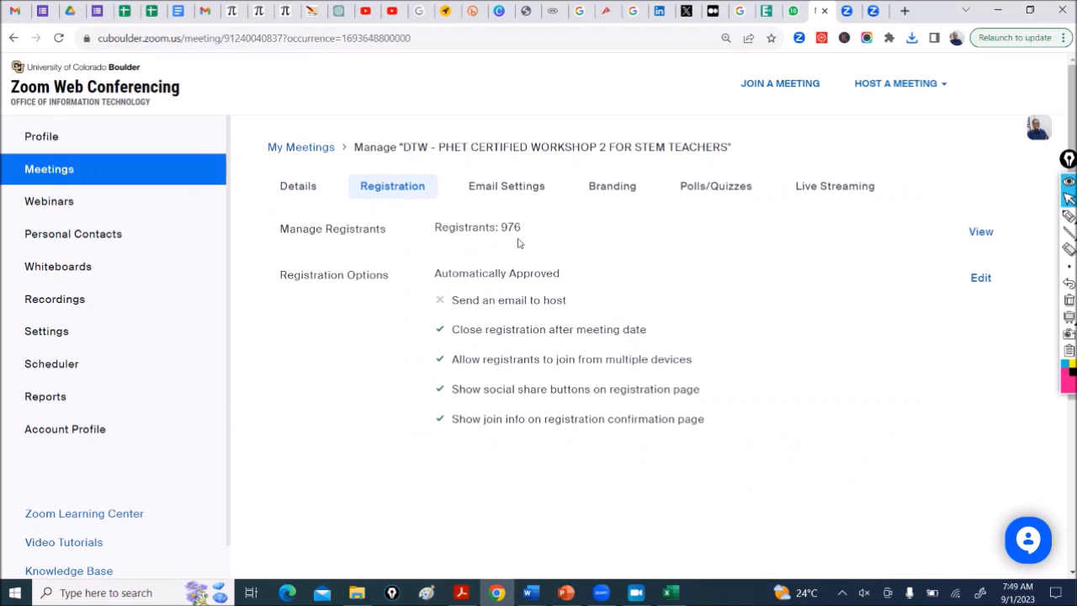
pyautogui.moveTo(694, 253)
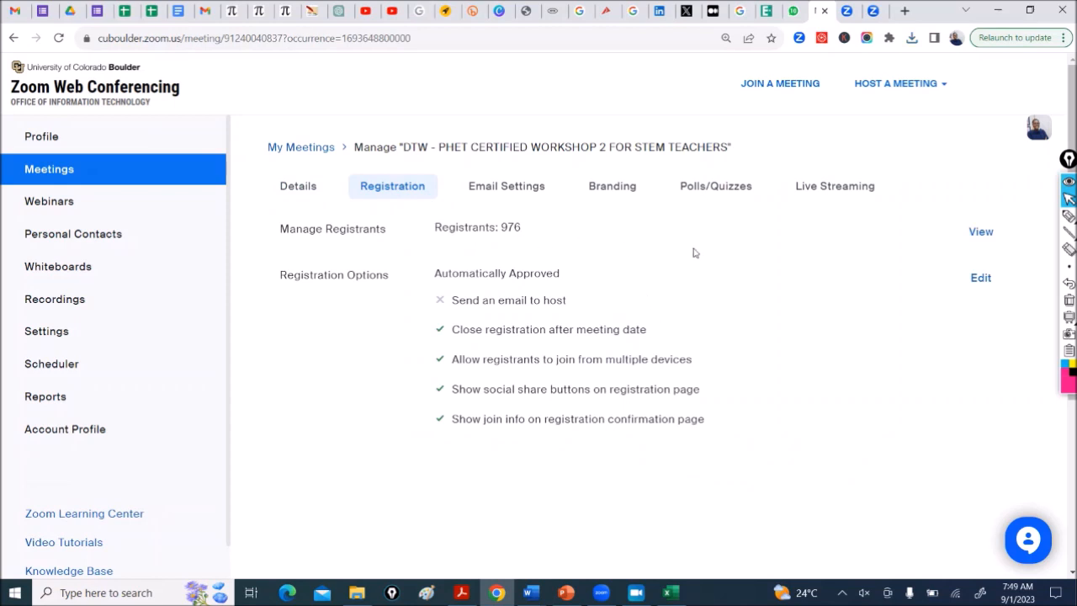
pyautogui.moveTo(520, 296)
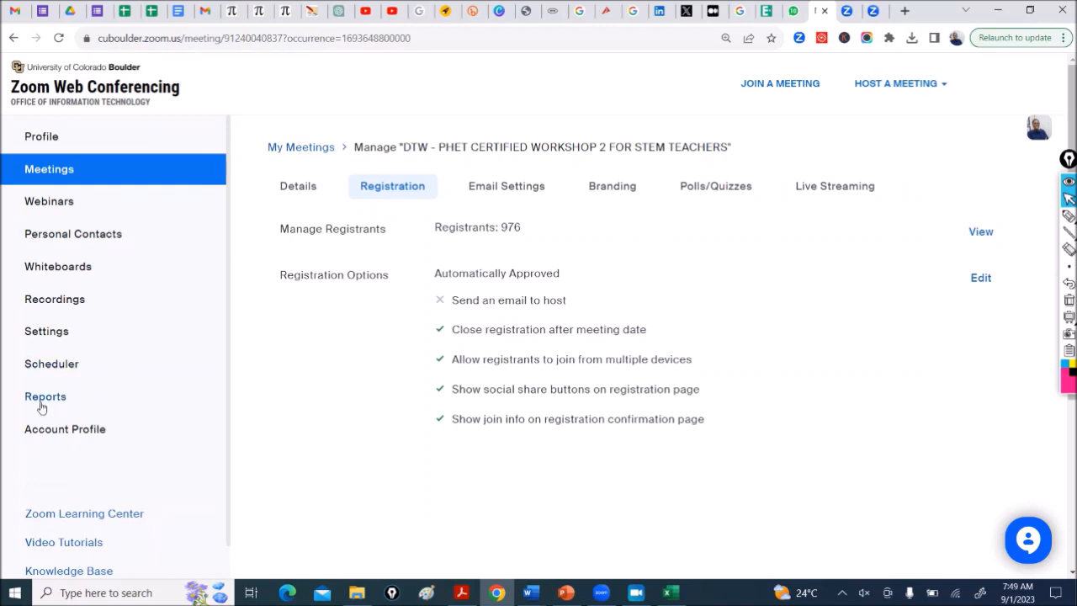
pyautogui.click(46, 397)
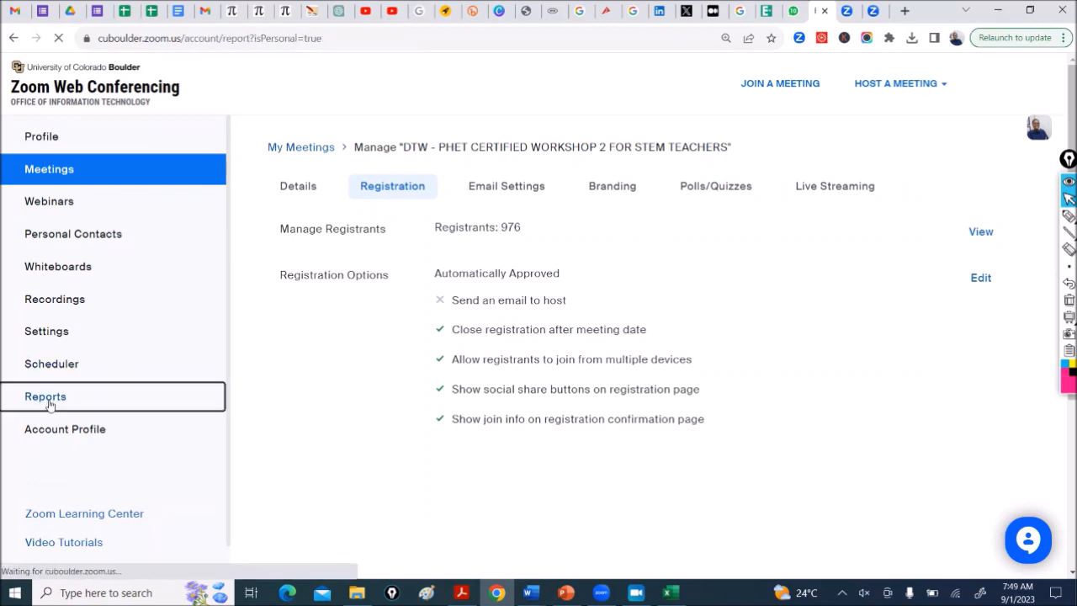
# Go to Reports > Meeting, expand Advanced Search, and view the Report Queue
pyautogui.click(45, 396)
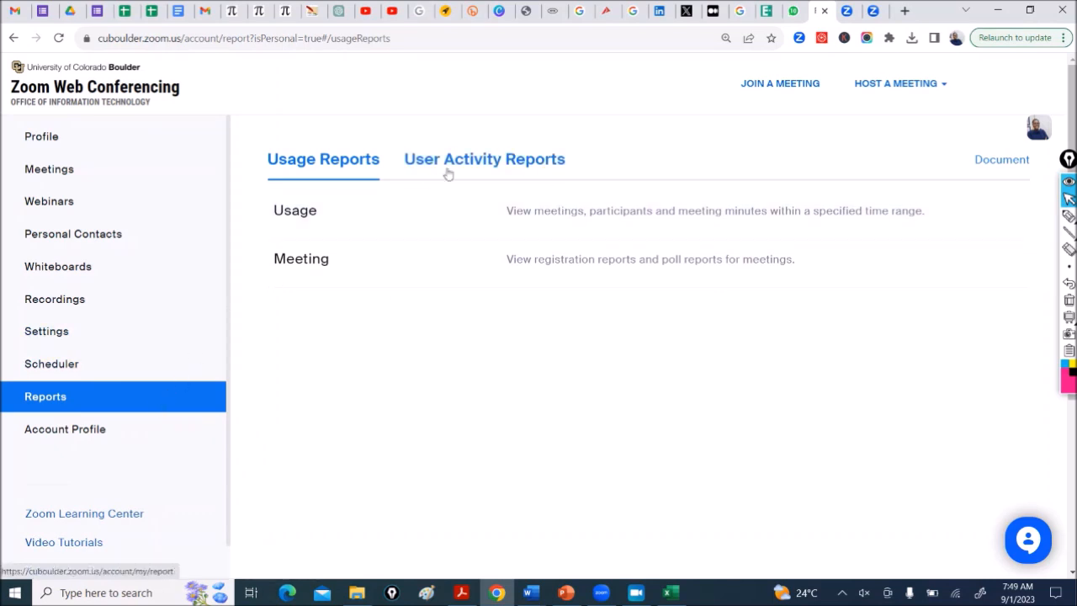
pyautogui.click(300, 259)
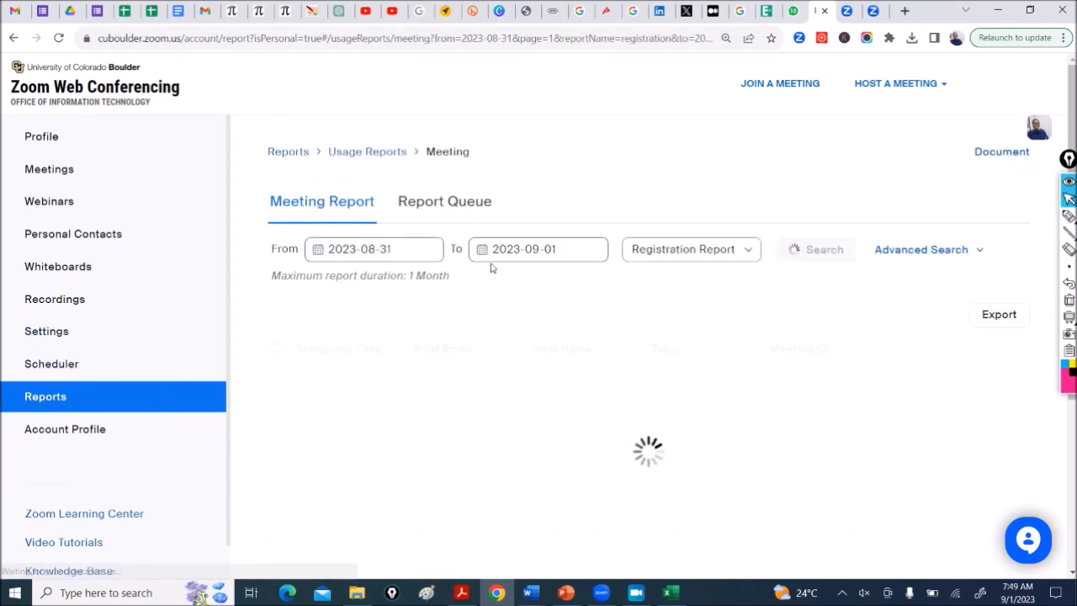
pyautogui.click(823, 249)
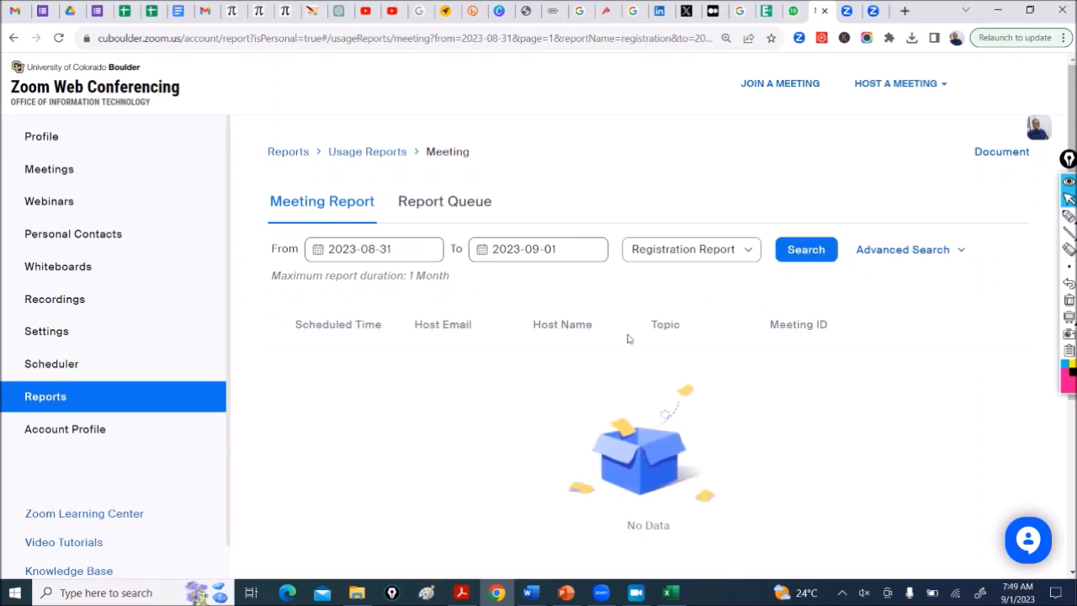
pyautogui.moveTo(957, 259)
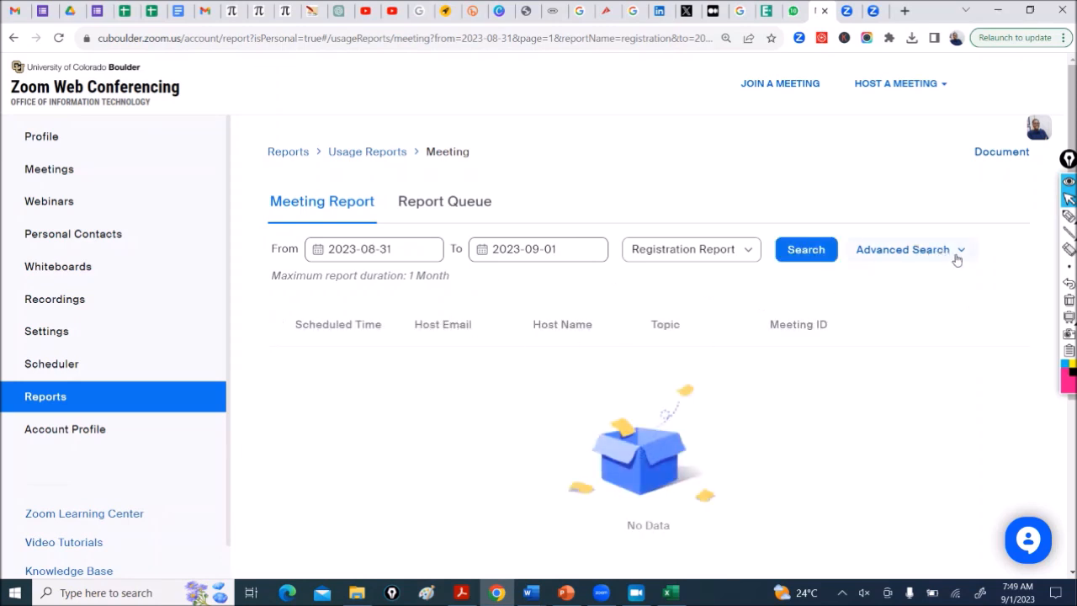
pyautogui.click(902, 249)
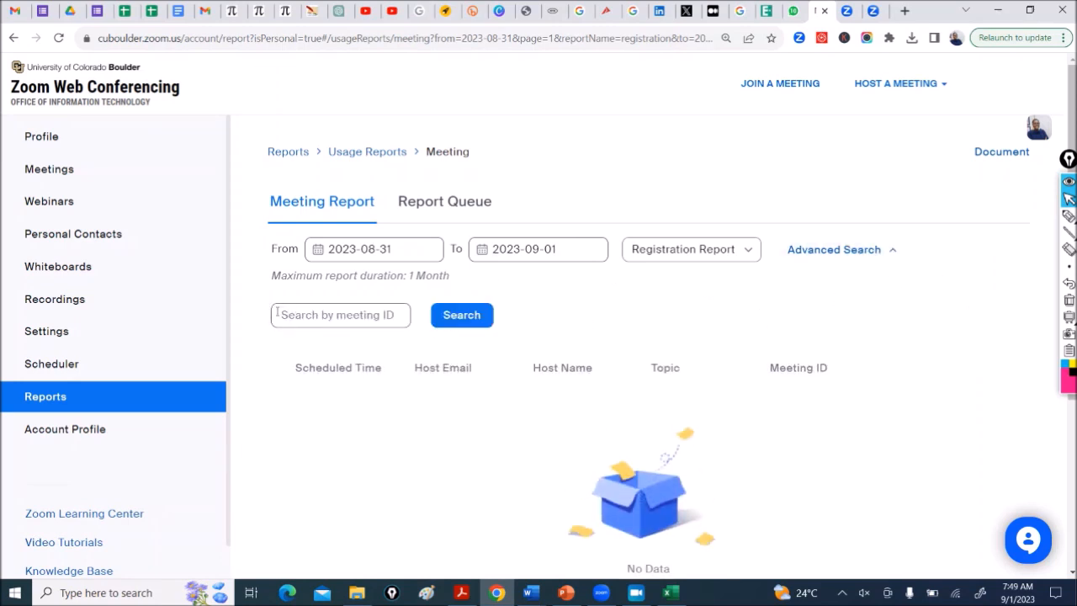
pyautogui.moveTo(862, 473)
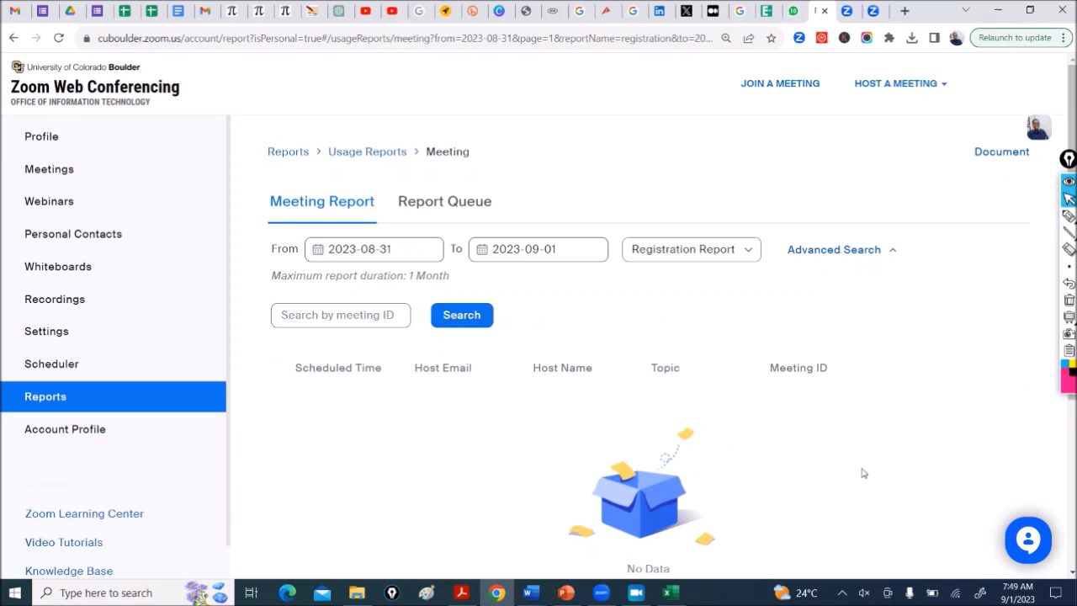
pyautogui.moveTo(419, 367)
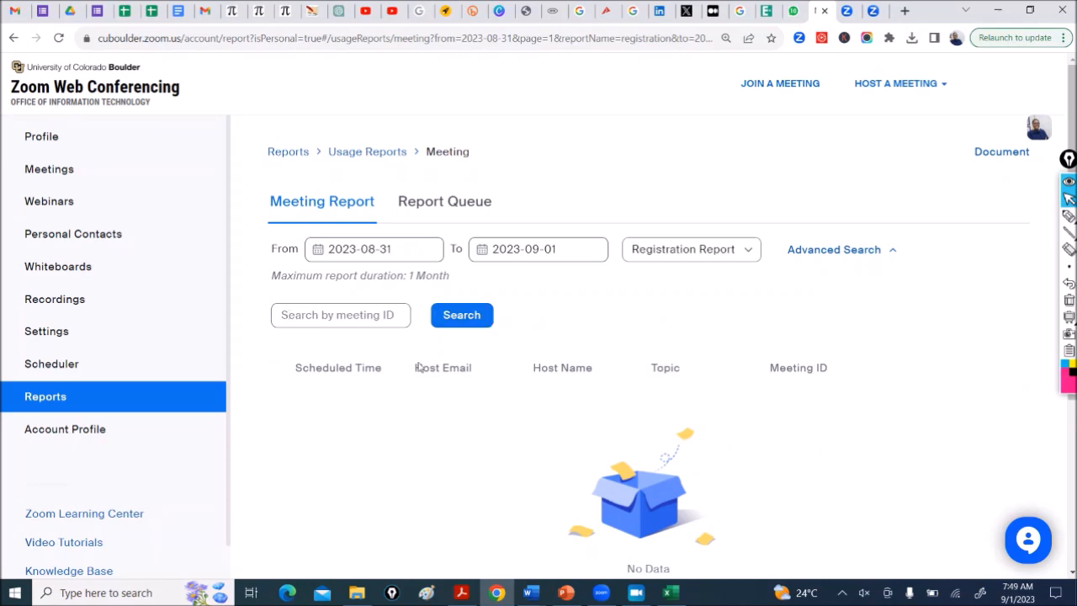
pyautogui.click(444, 201)
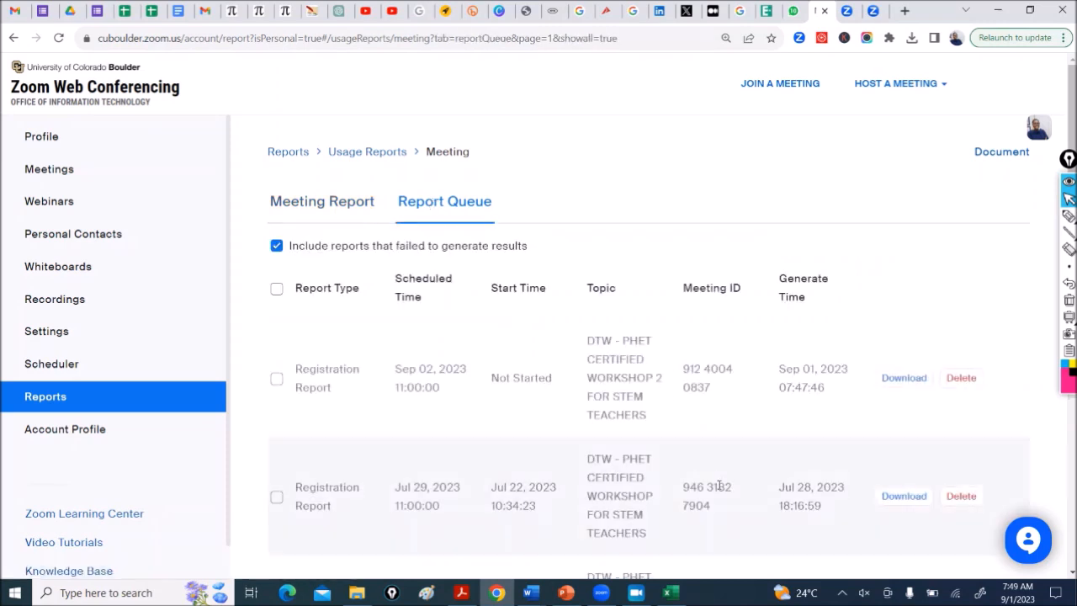